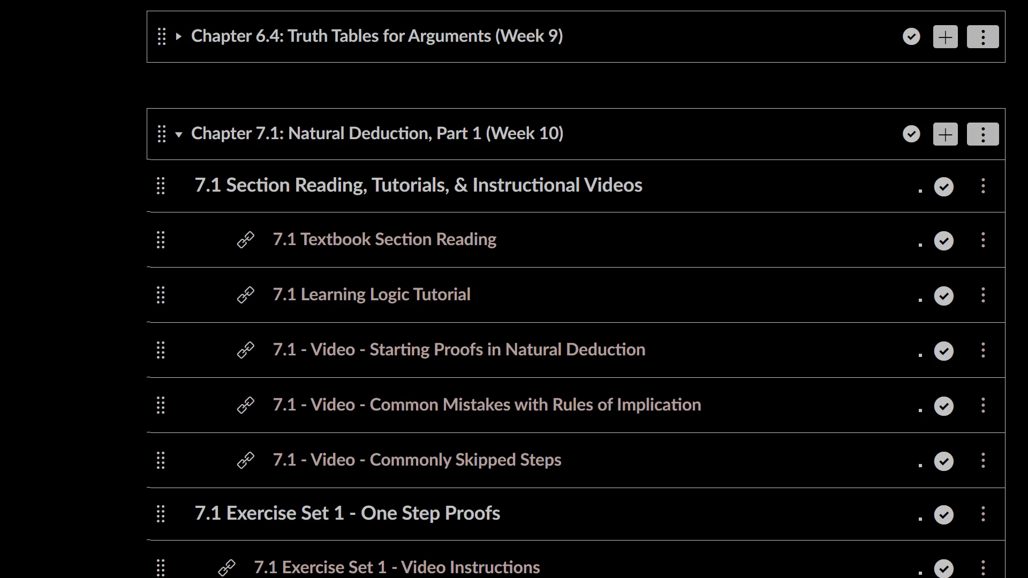
mouse_move(305, 508)
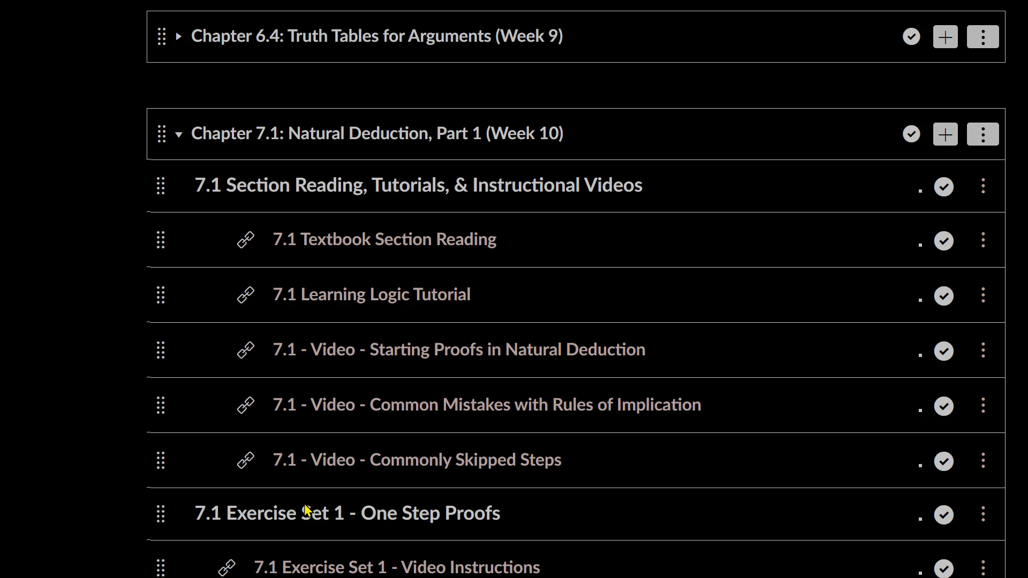
Launch 7.1 Section Exercise Set I in its own window, showing the G ⊃ F, ~F ⊢ ~G problem
scroll("down", 3)
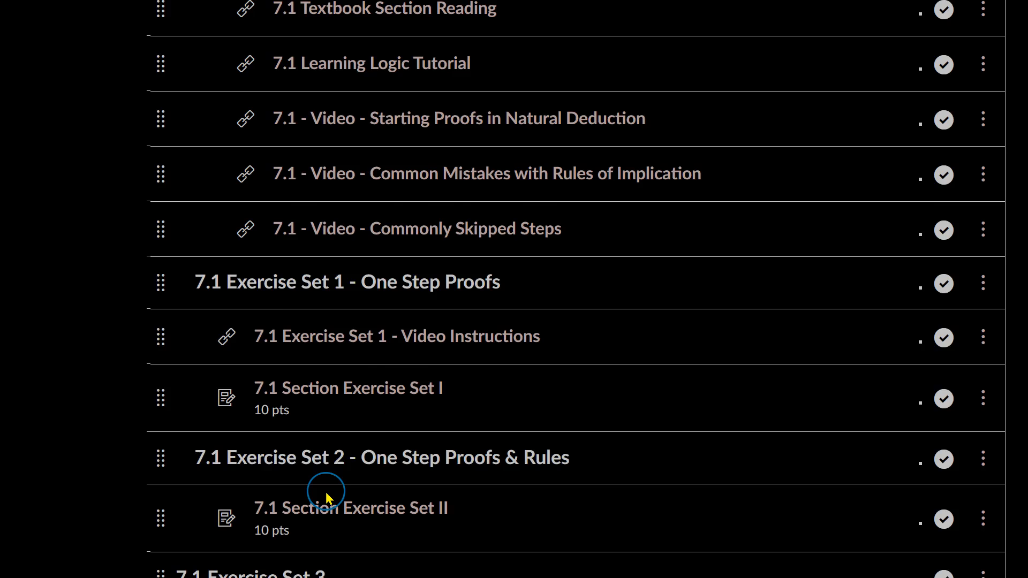
scroll("up", 3)
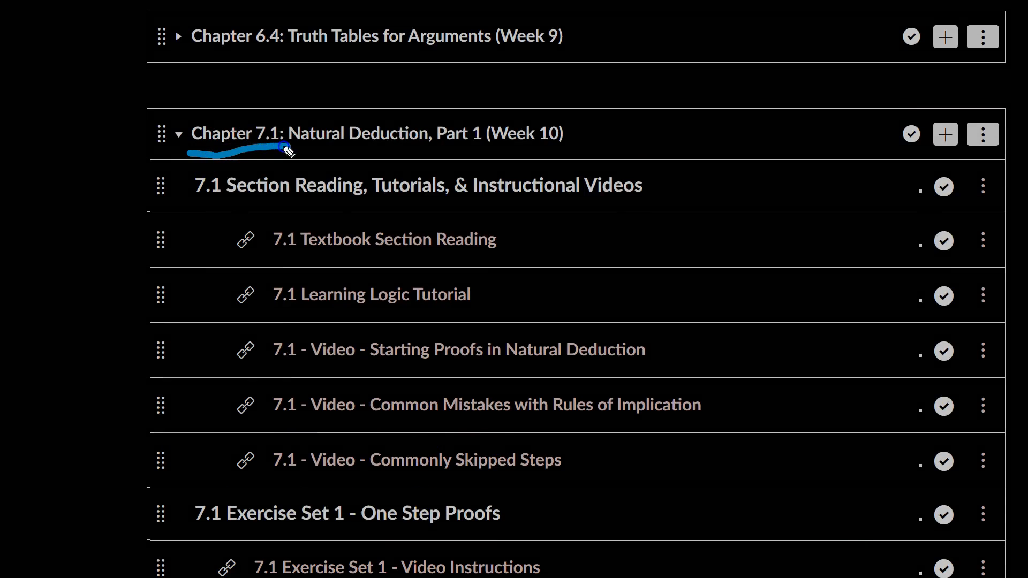
mouse_move(220, 202)
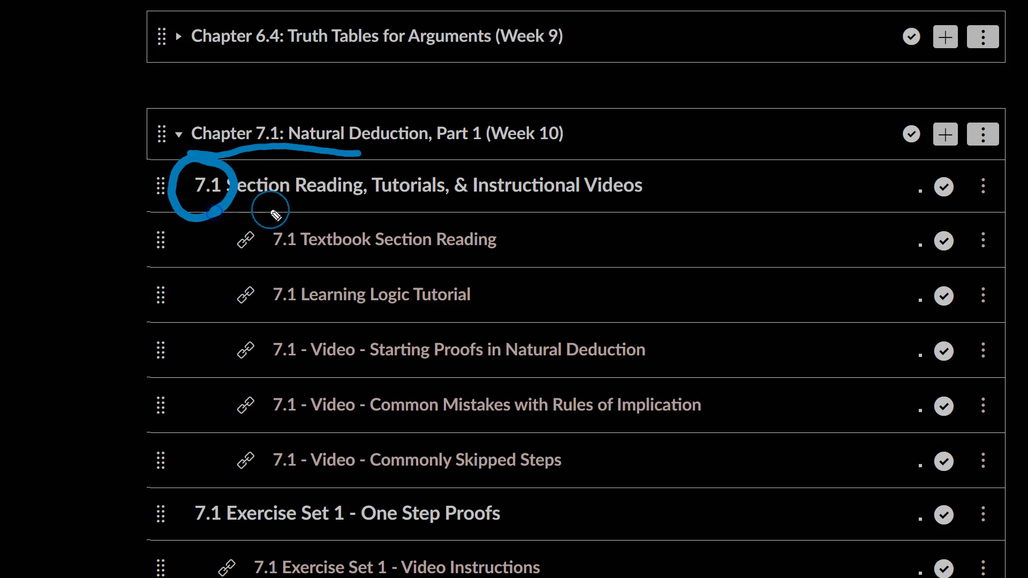
scroll("down", 3)
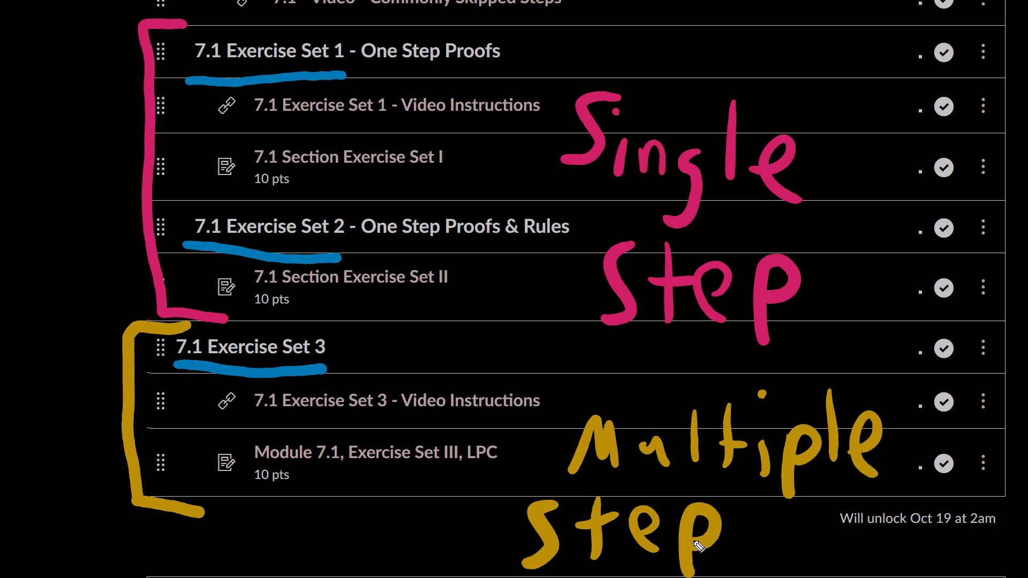
mouse_move(278, 191)
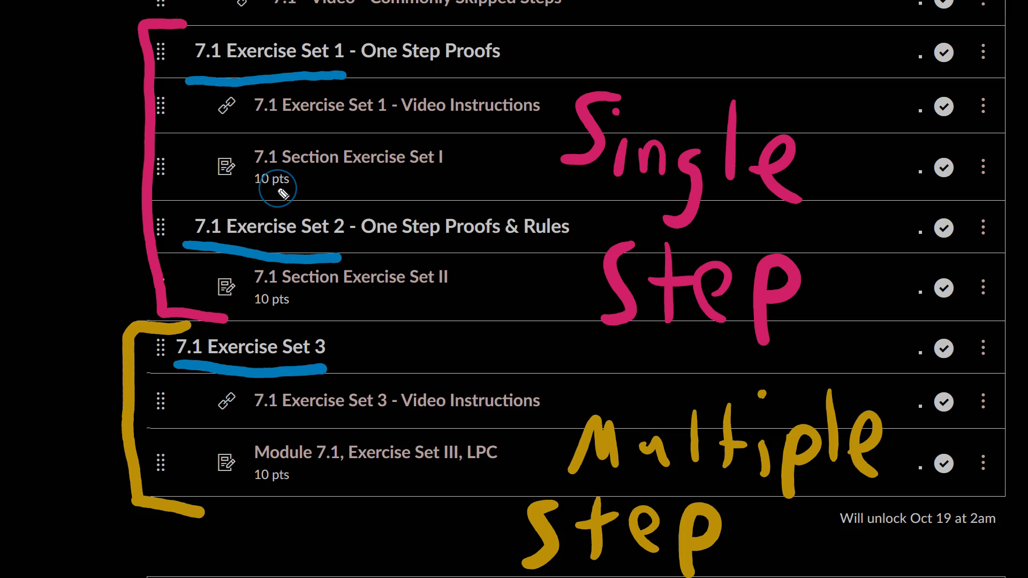
mouse_move(277, 188)
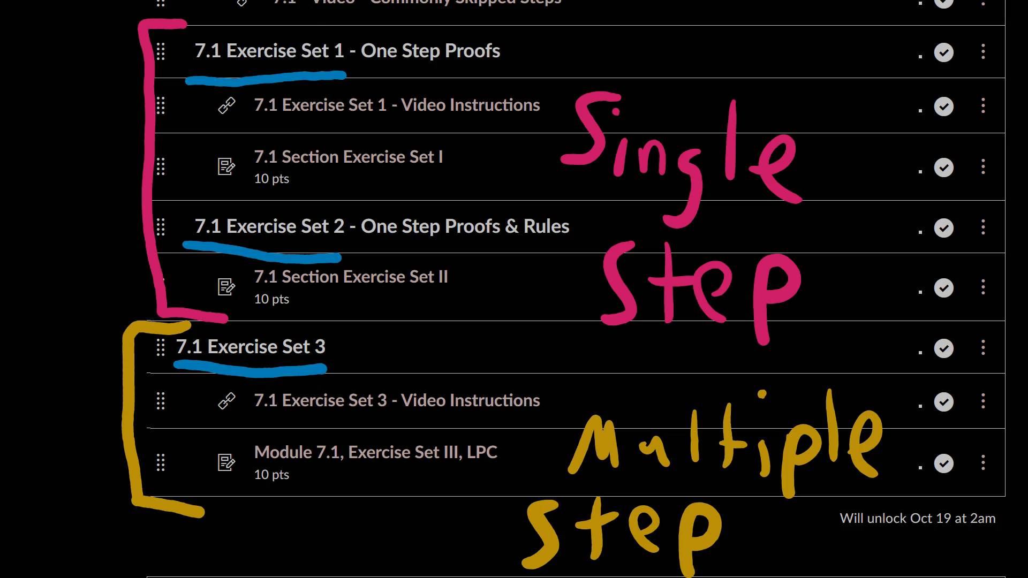
left_click_drag(177, 77, 357, 86)
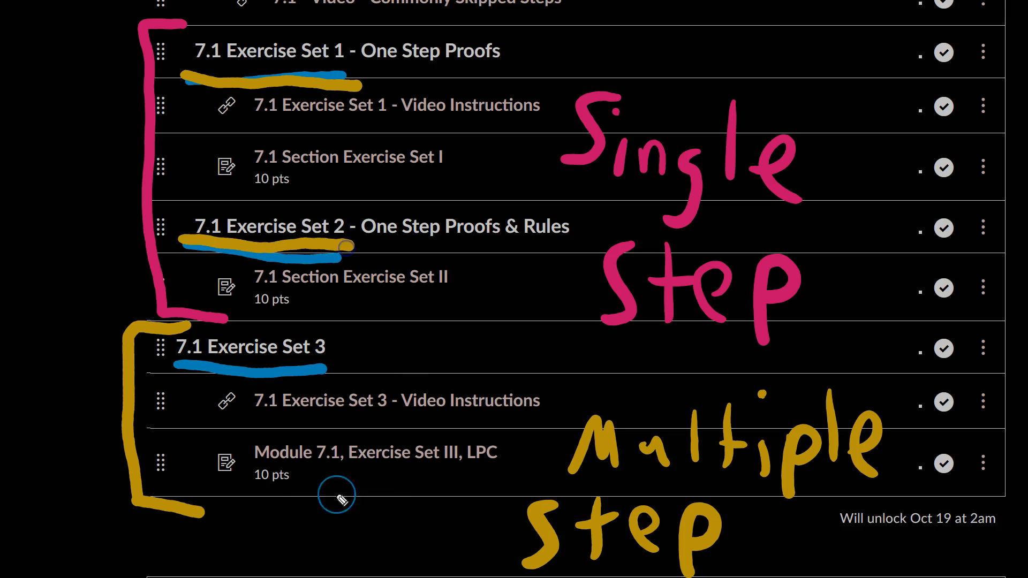
mouse_move(191, 366)
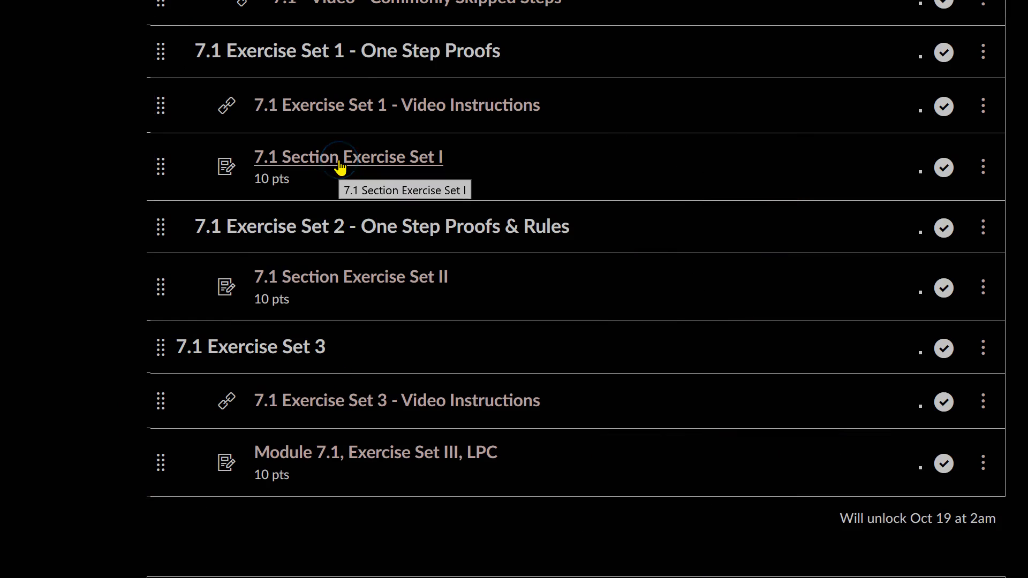
left_click(348, 156)
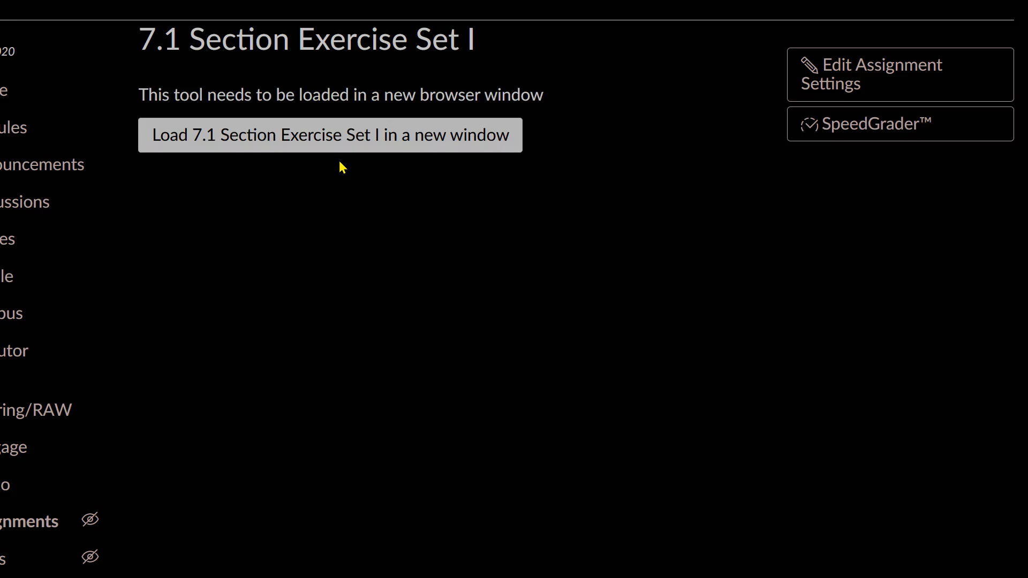
left_click(329, 135)
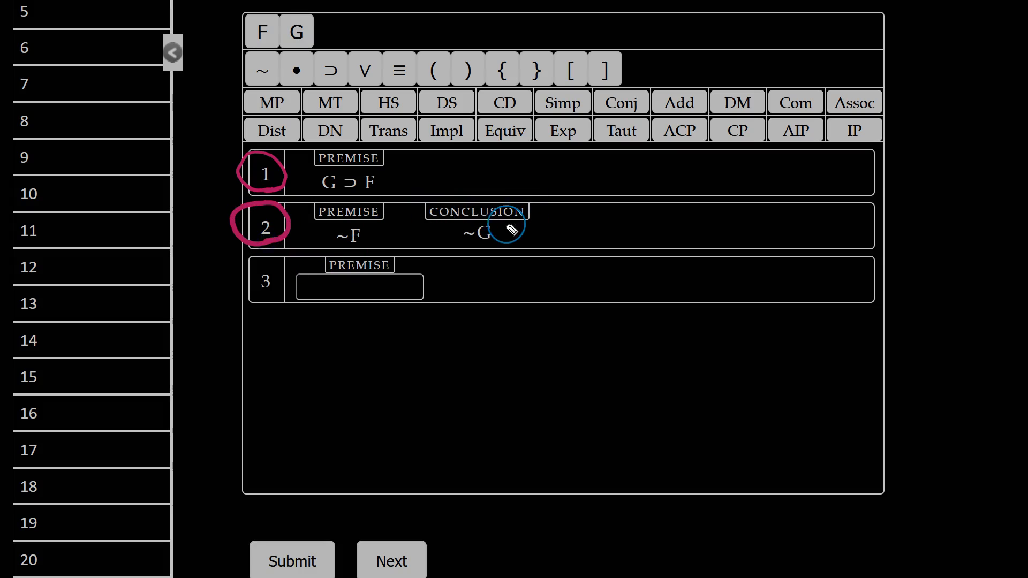
mouse_move(319, 202)
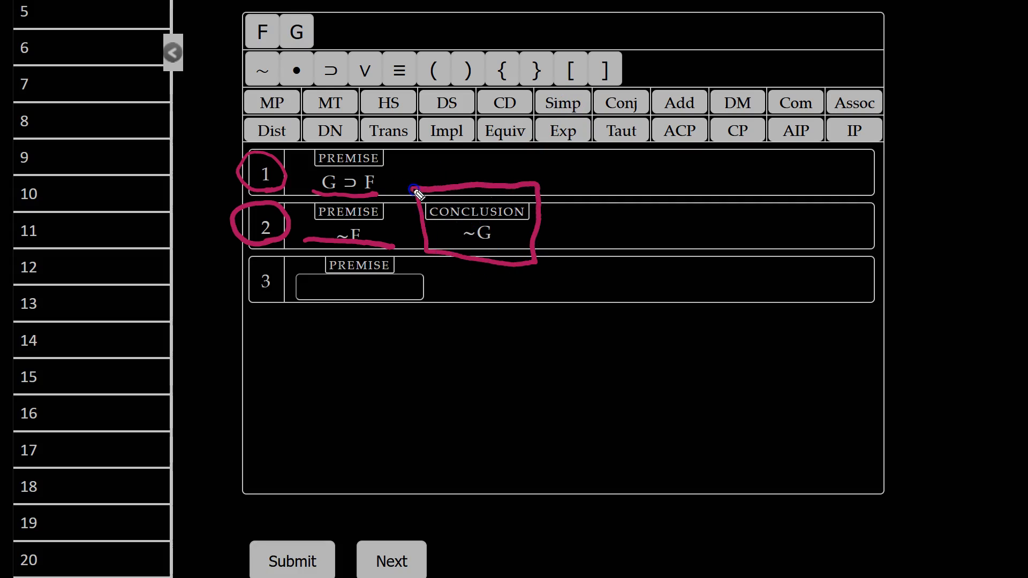
mouse_move(501, 410)
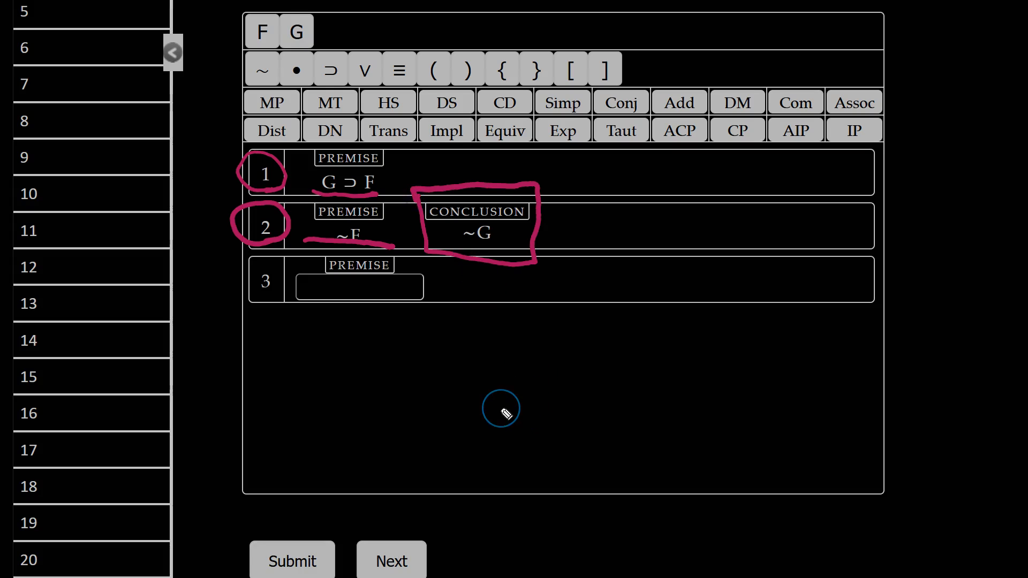
mouse_move(558, 229)
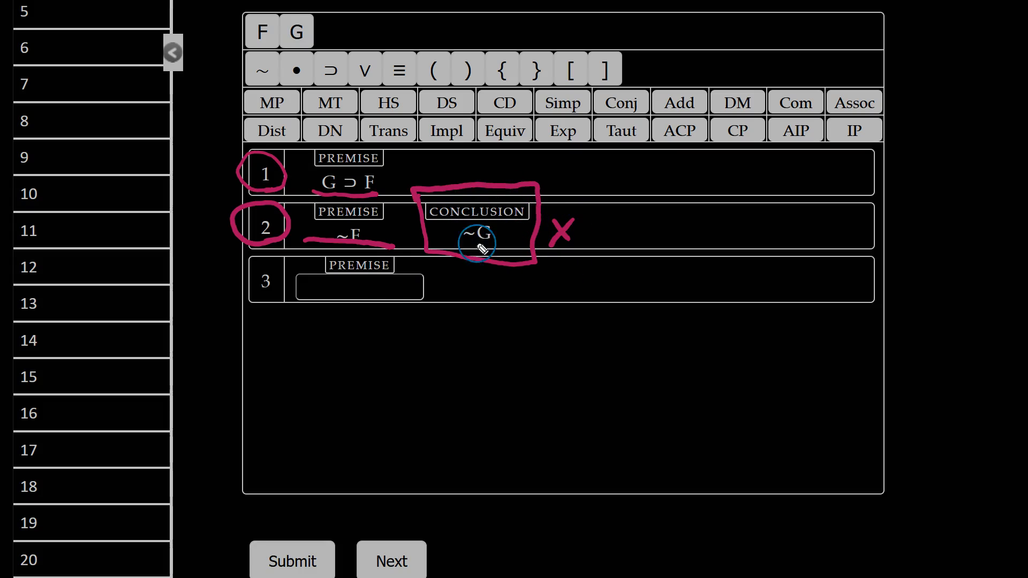
mouse_move(371, 305)
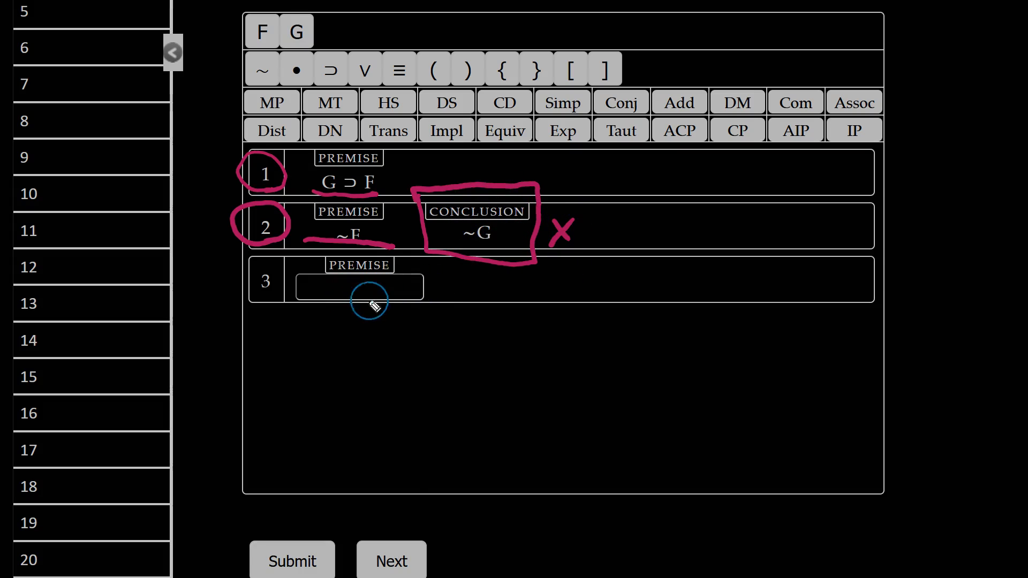
mouse_move(423, 275)
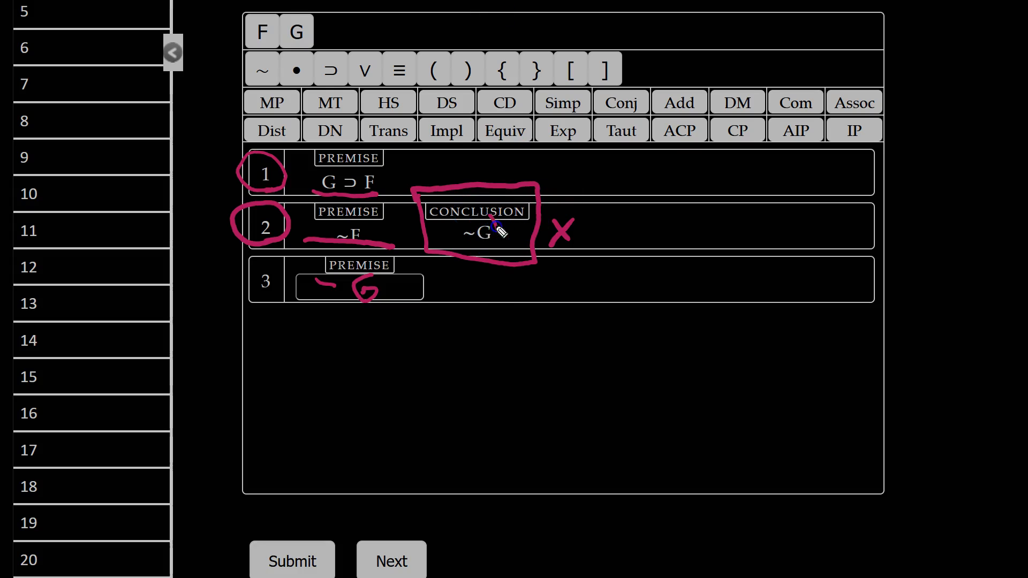
left_click_drag(495, 229, 399, 256)
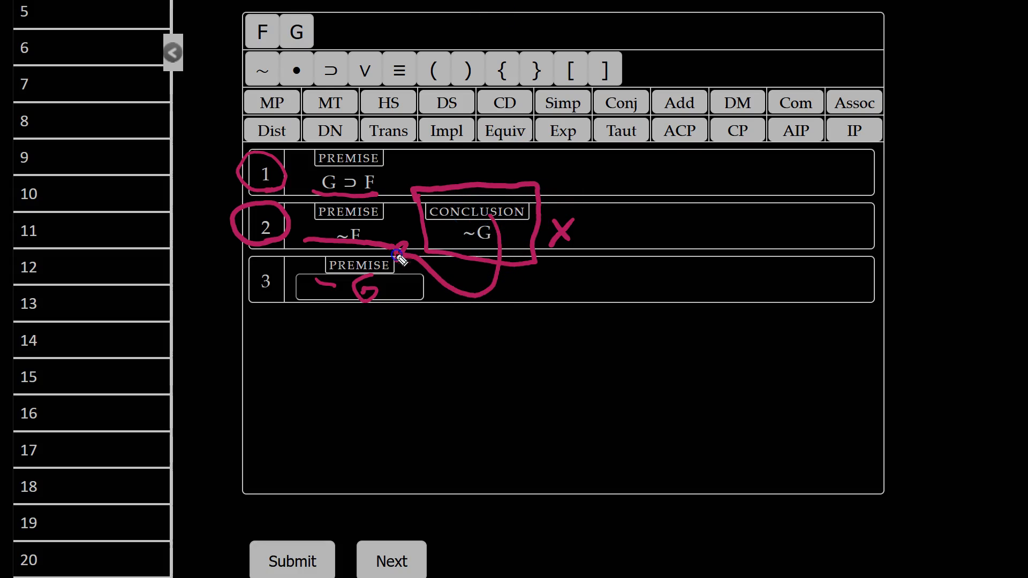
mouse_move(812, 507)
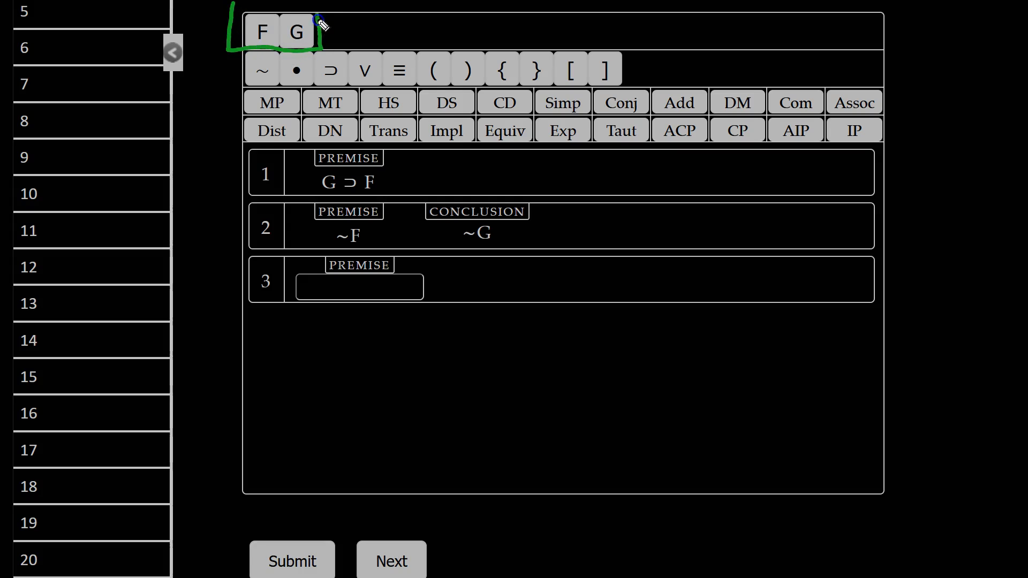
mouse_move(312, 294)
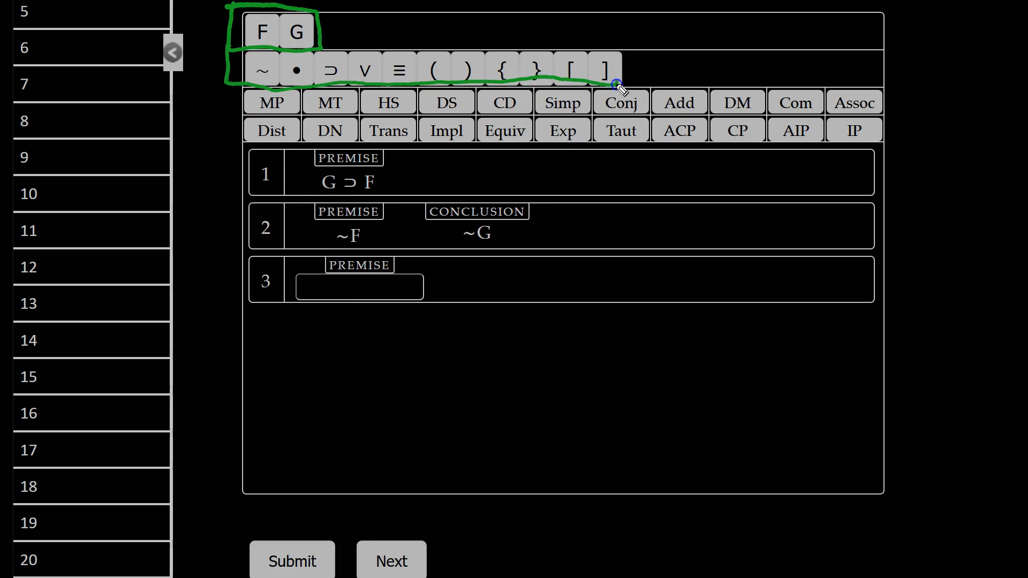
mouse_move(343, 34)
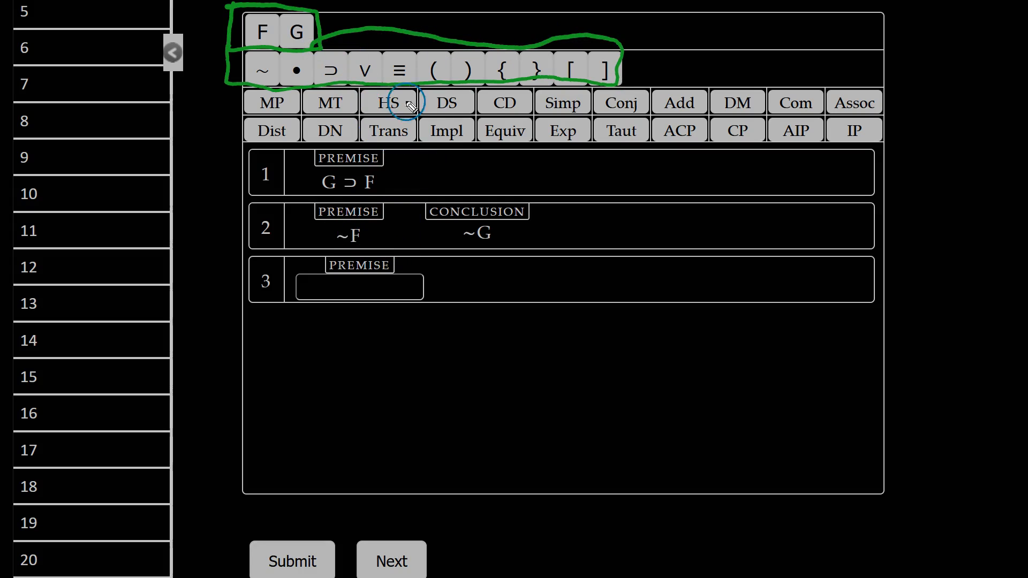
mouse_move(271, 103)
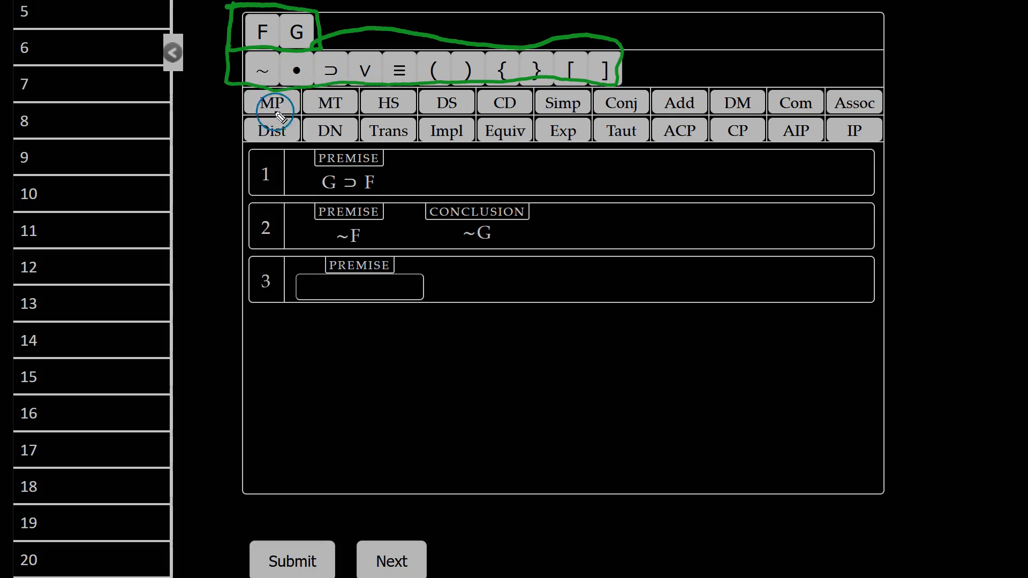
mouse_move(795, 103)
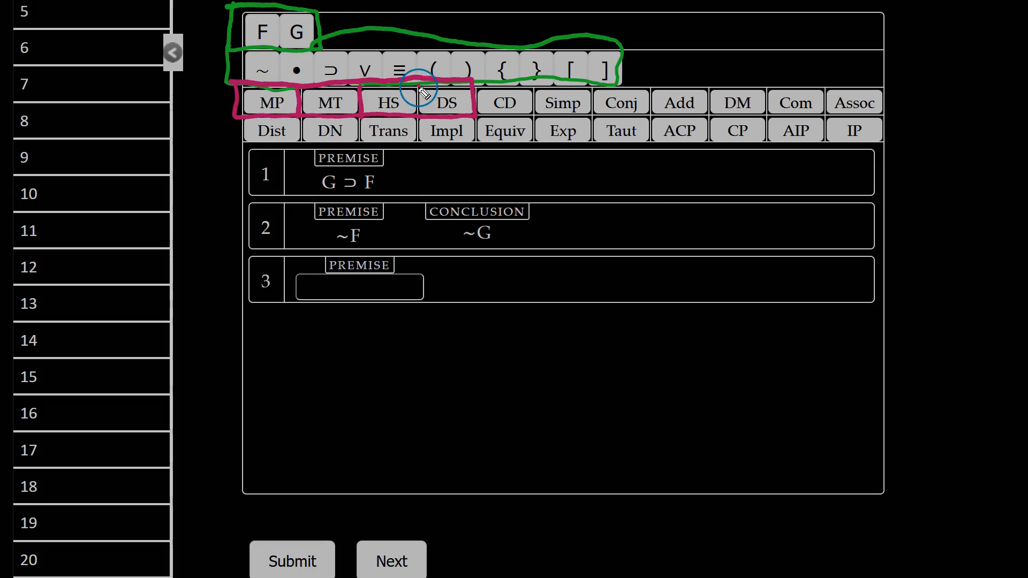
mouse_move(471, 92)
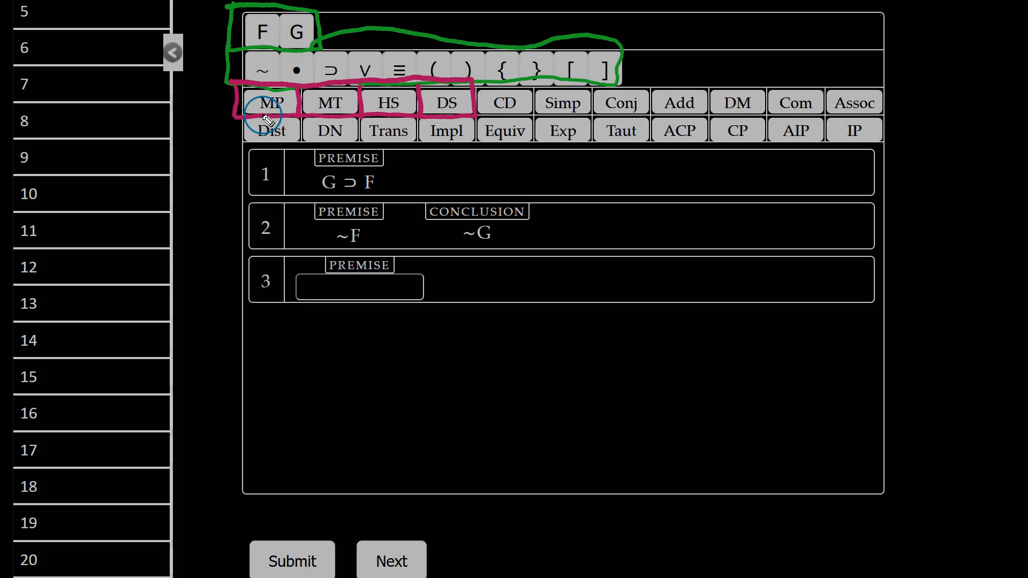
mouse_move(310, 110)
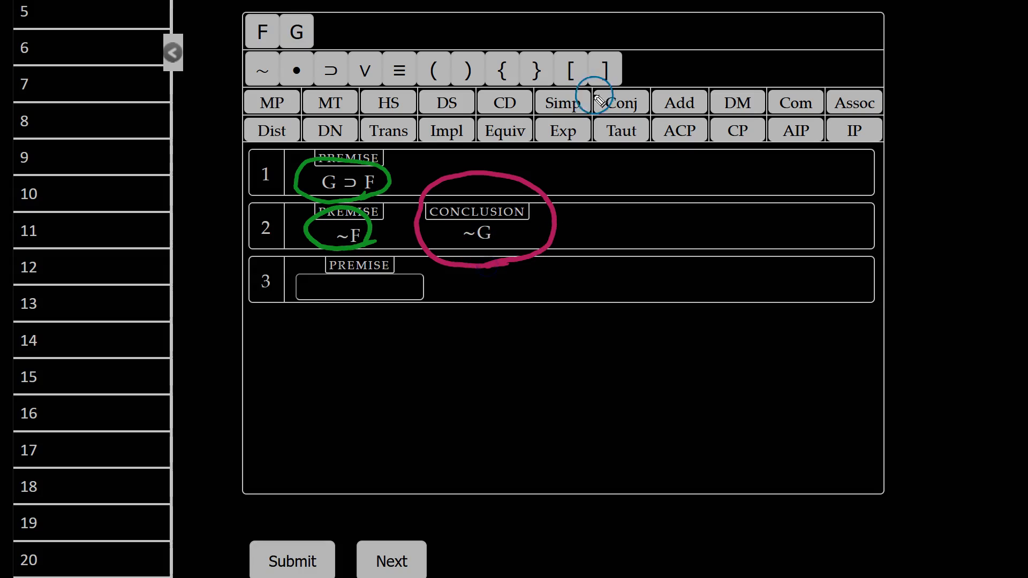
mouse_move(337, 253)
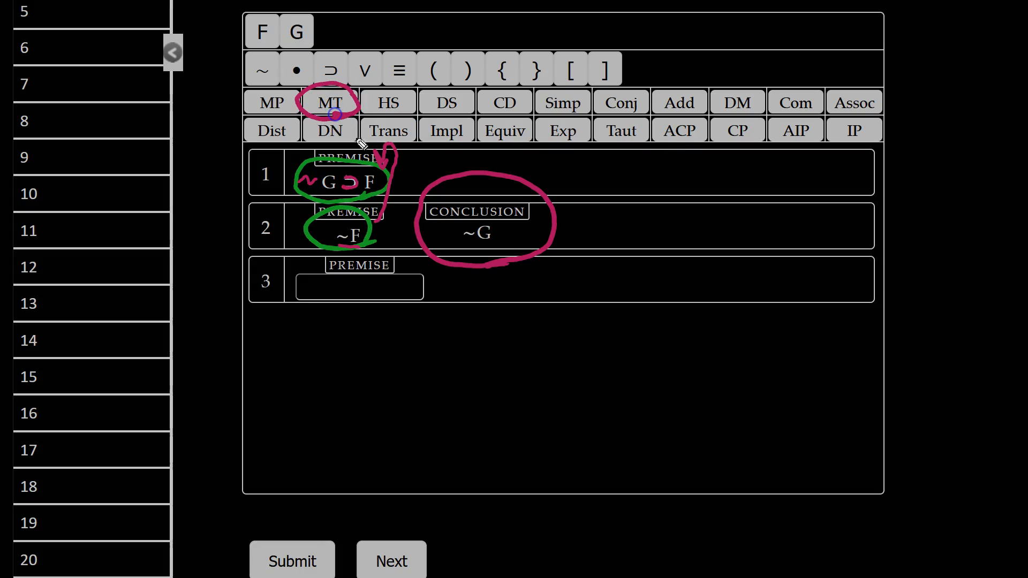
left_click(359, 286)
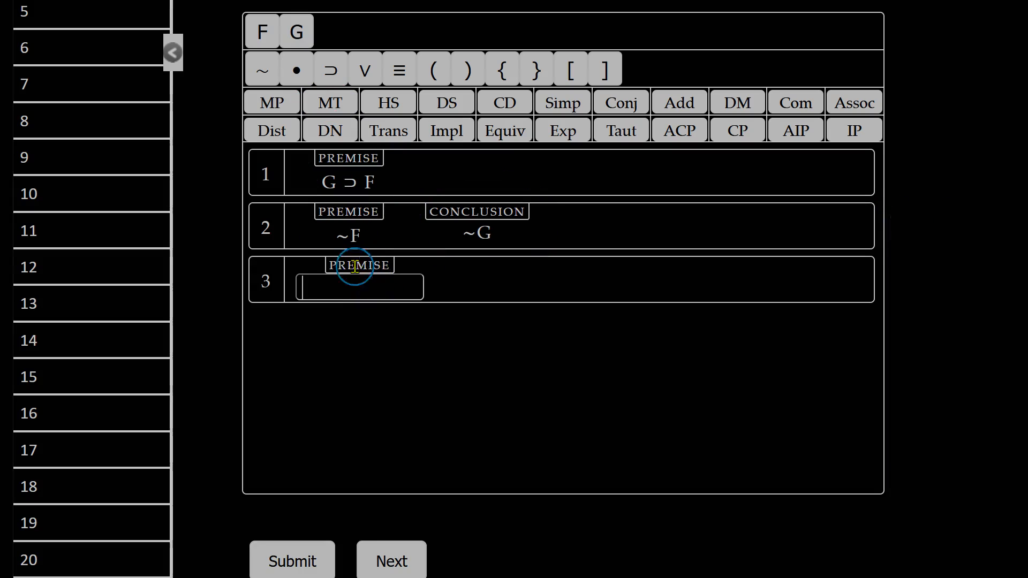
mouse_move(403, 264)
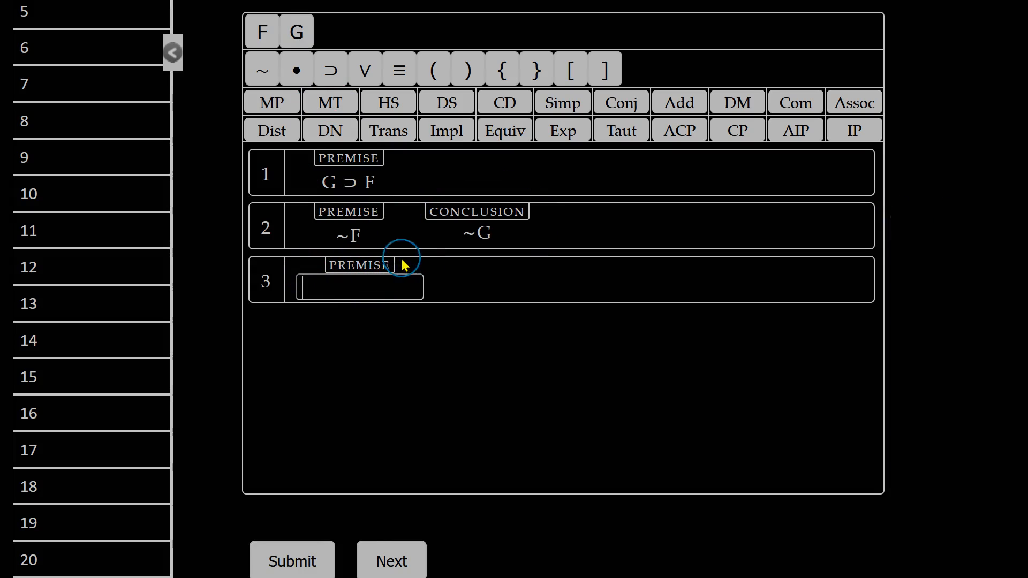
mouse_move(262, 69)
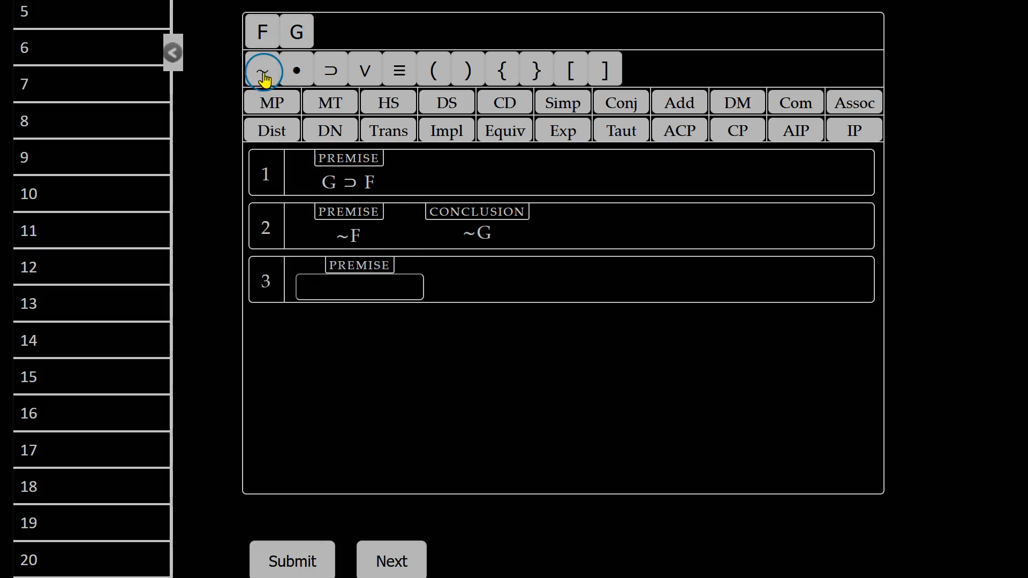
Write line 3 as ~G and justify it from lines 1 and 2 by Modus Tollens
left_click(261, 70)
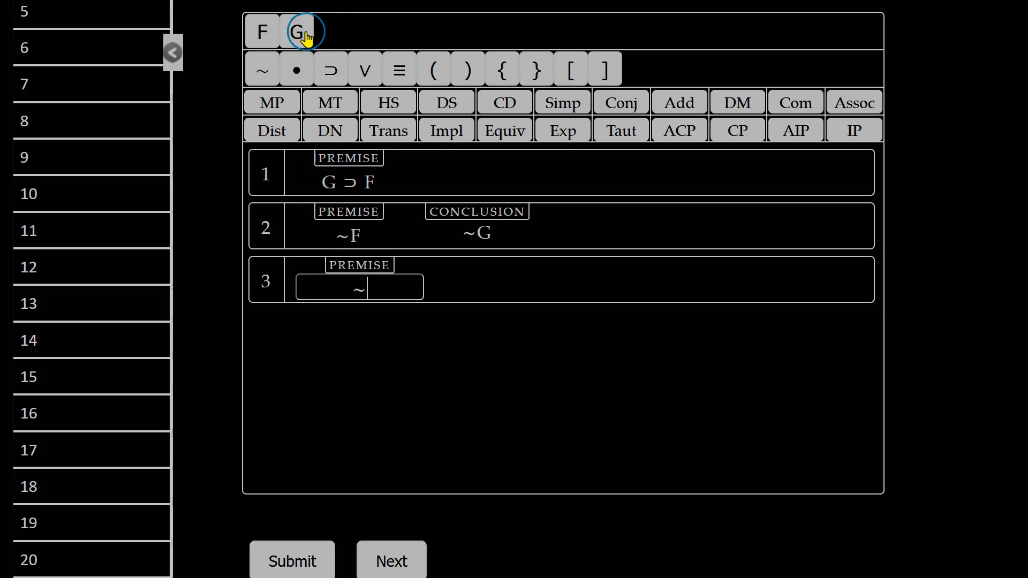
left_click(302, 31)
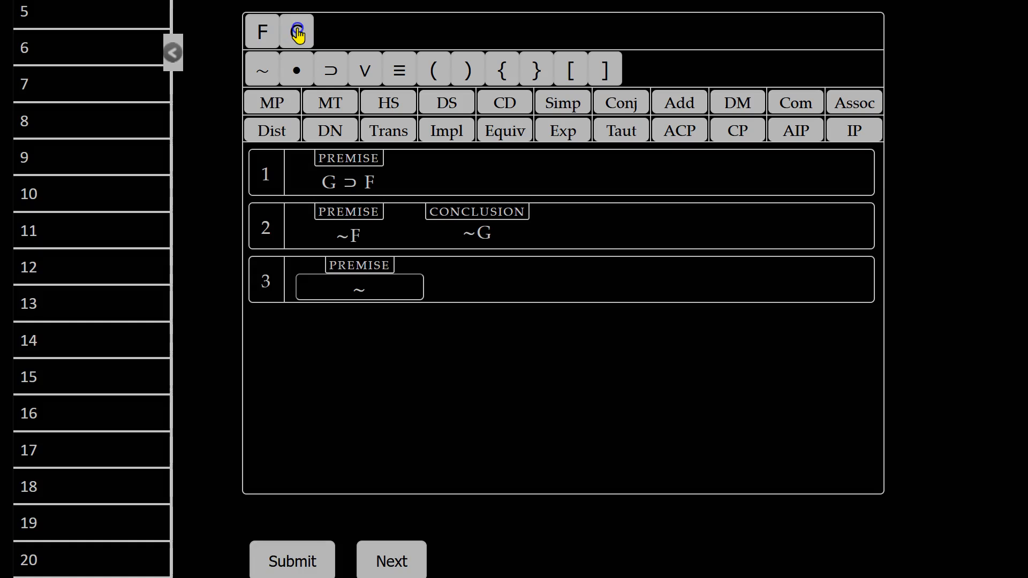
left_click(295, 31)
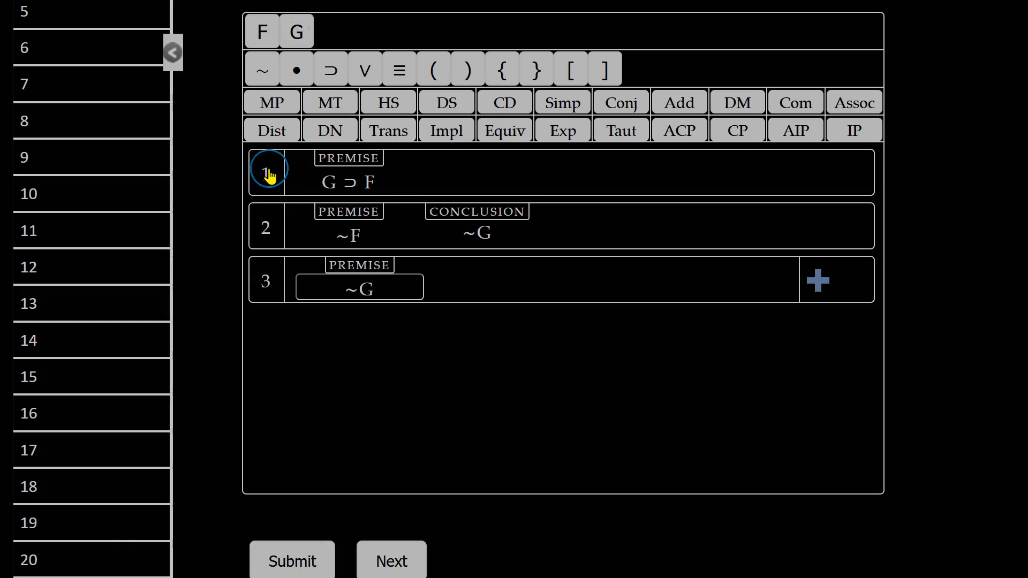
left_click(266, 226)
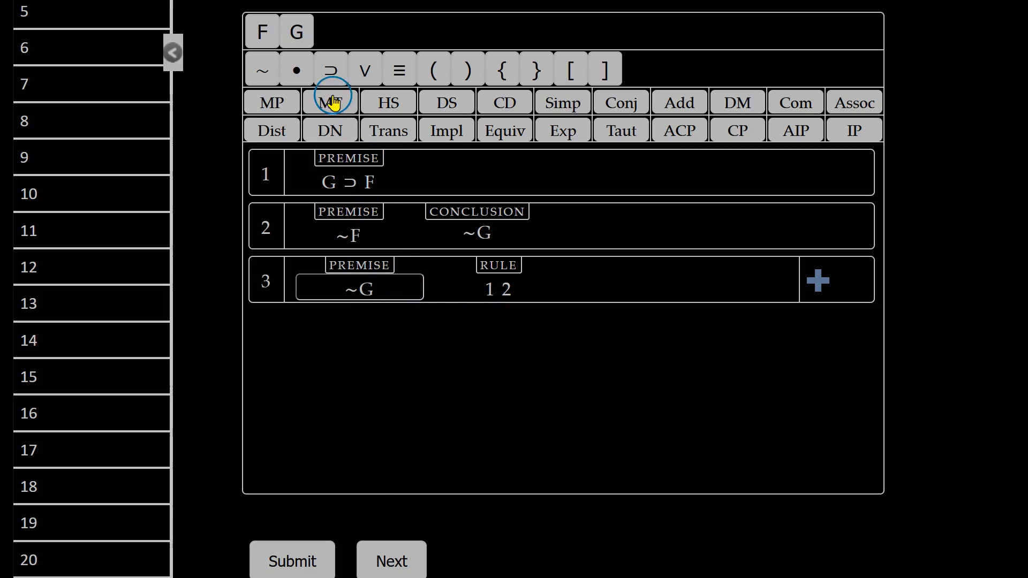
left_click(328, 103)
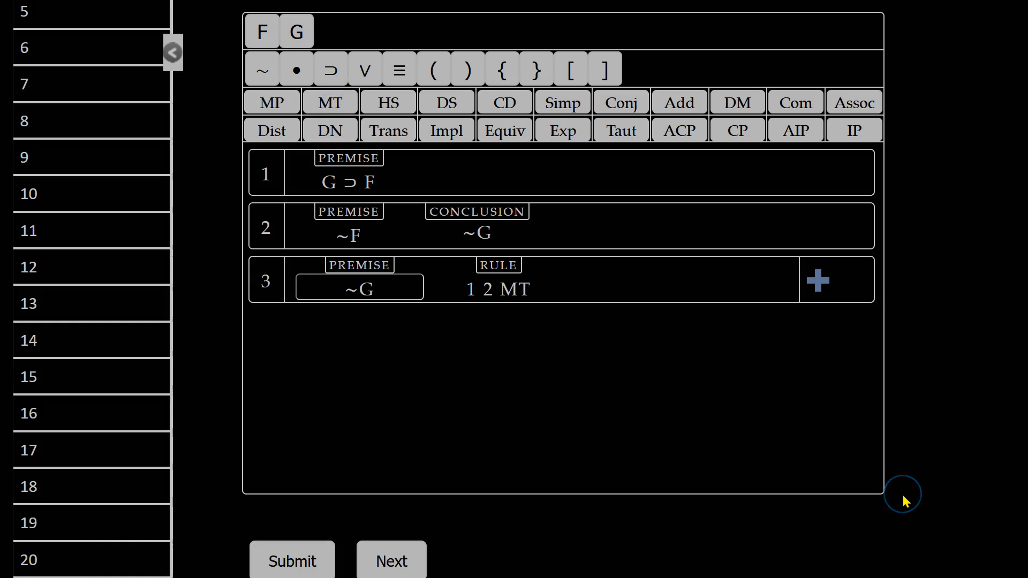
mouse_move(904, 501)
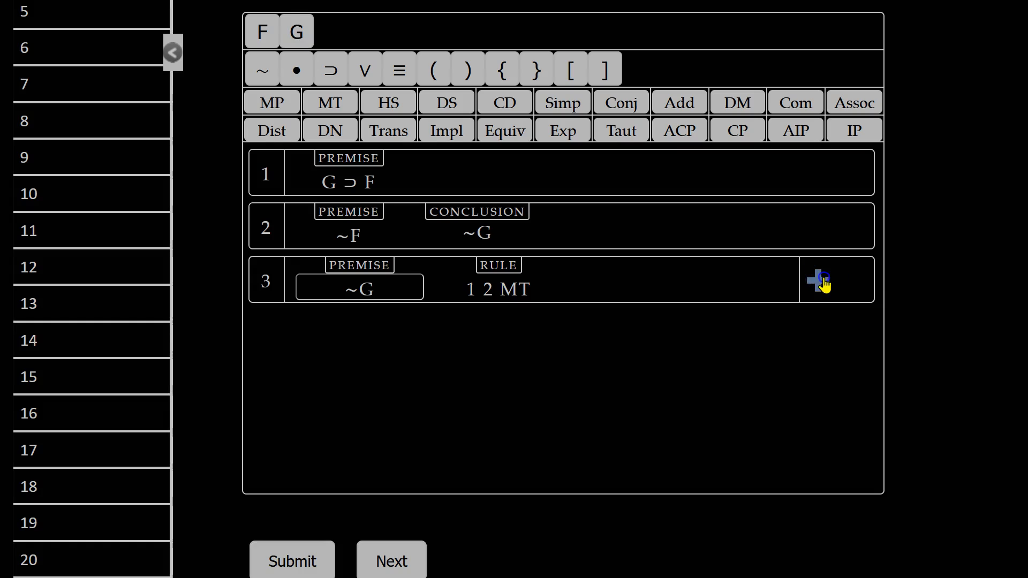
Commit line 3 (~G, 1 2 MT), opening an empty line 4
left_click(820, 281)
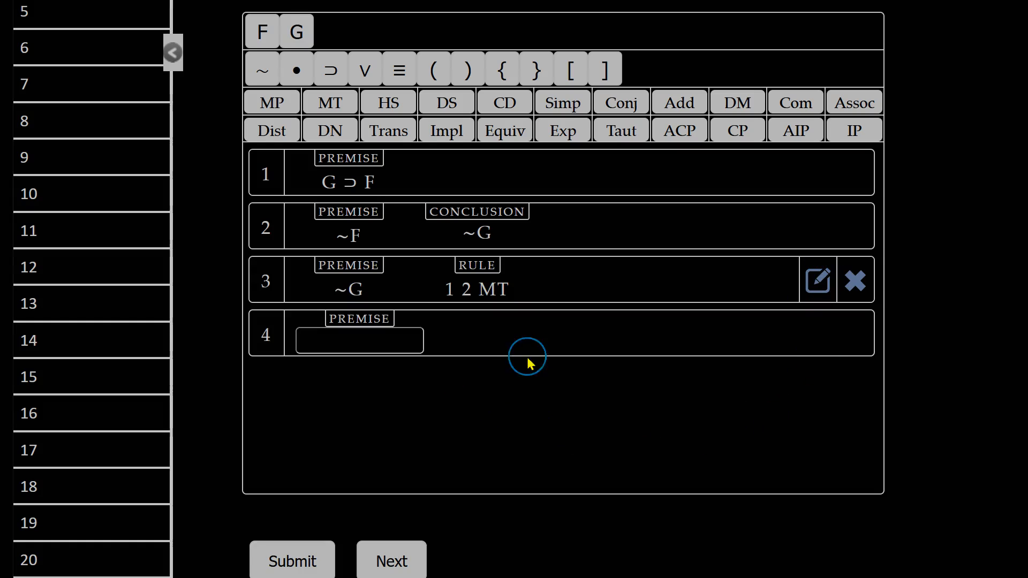
mouse_move(519, 296)
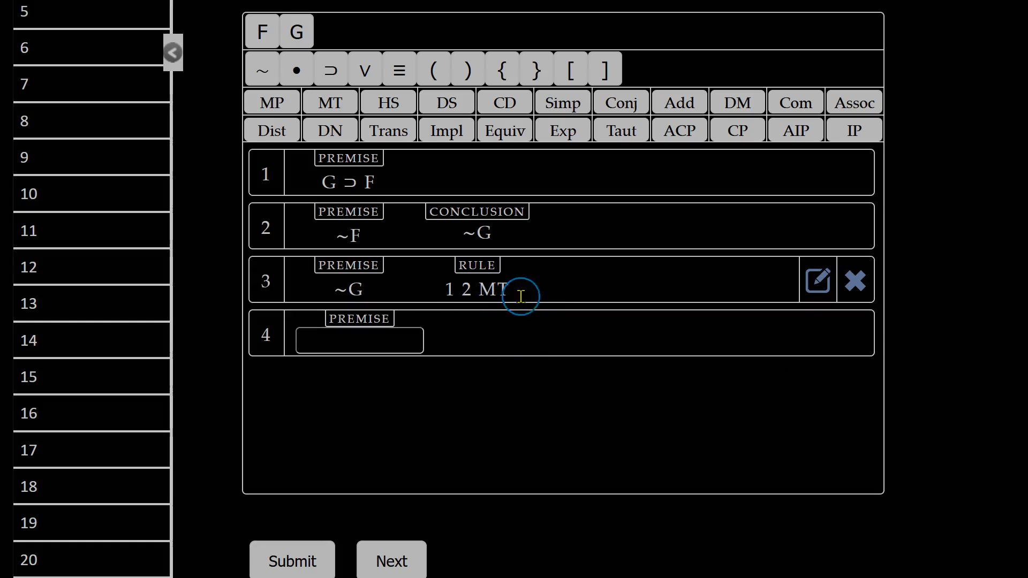
mouse_move(496, 343)
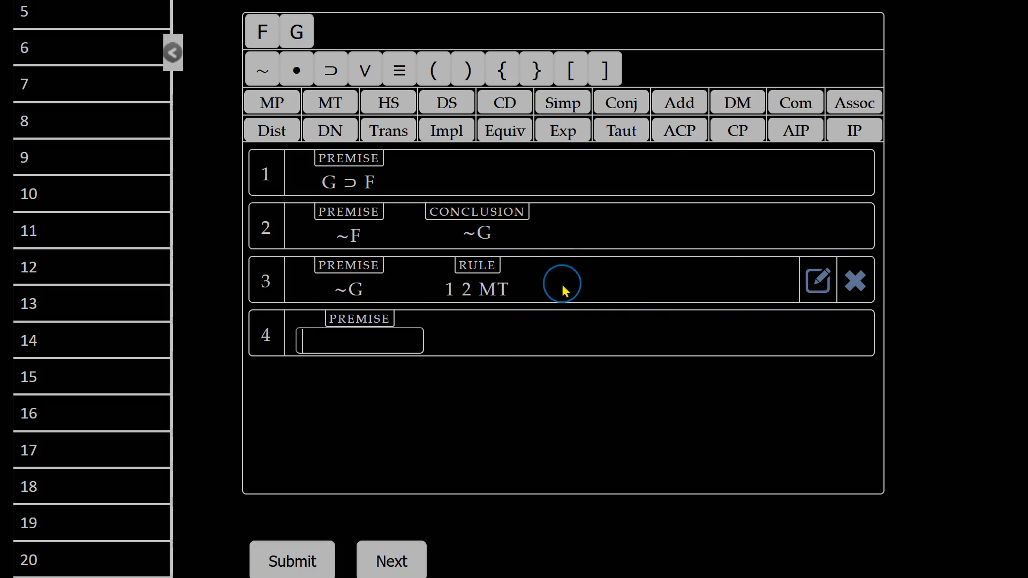
mouse_move(536, 294)
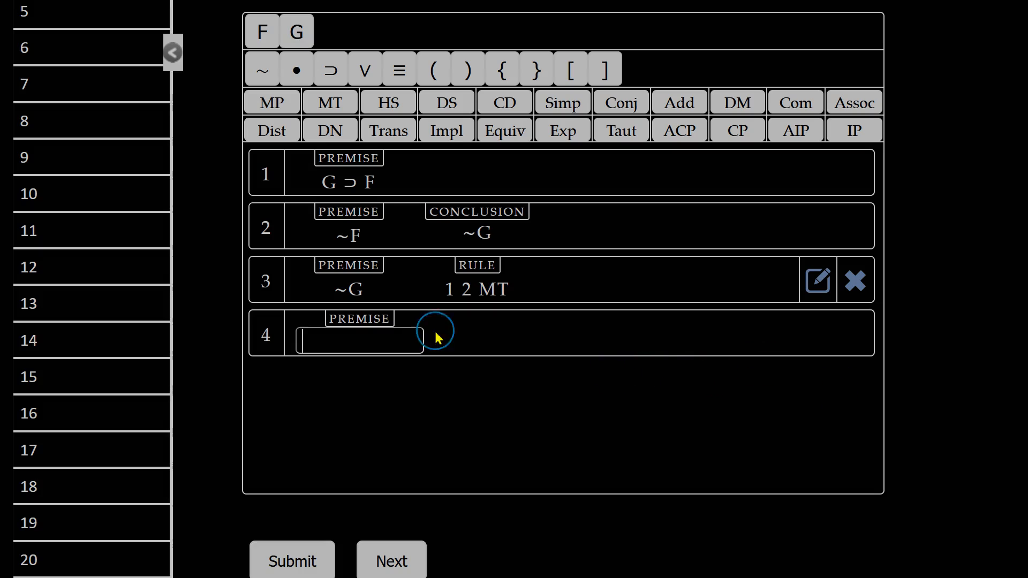
mouse_move(574, 325)
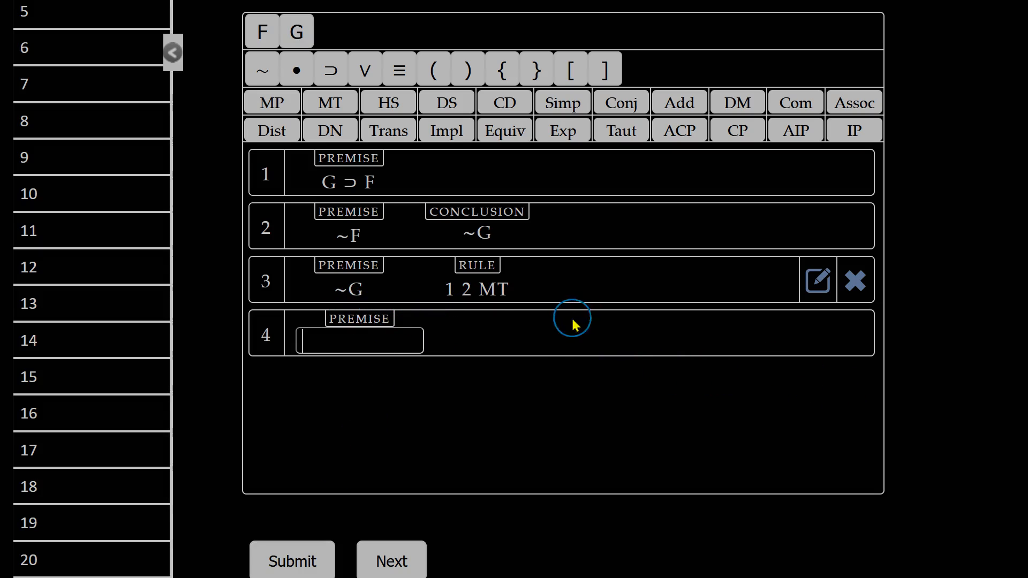
mouse_move(562, 402)
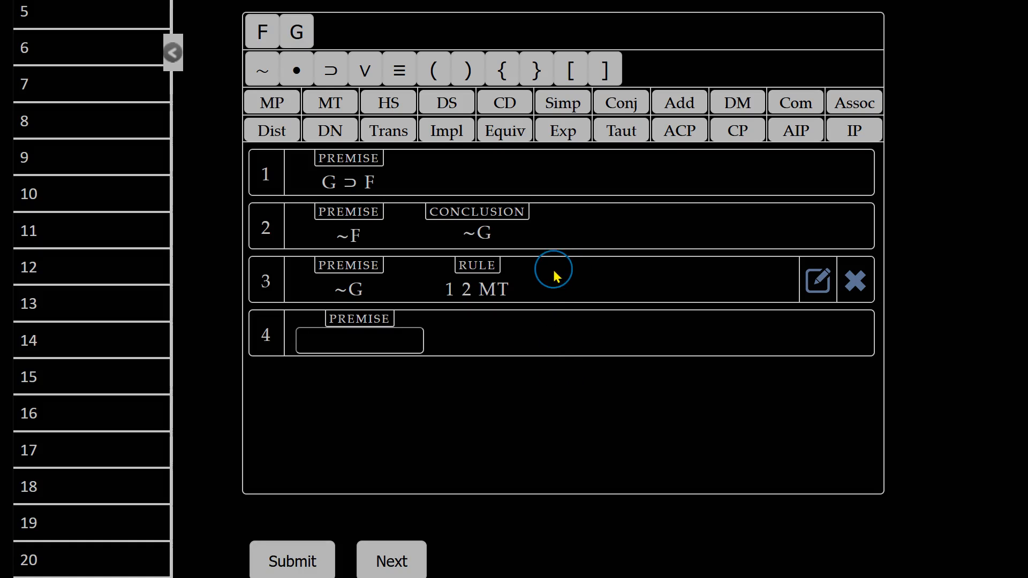
mouse_move(552, 330)
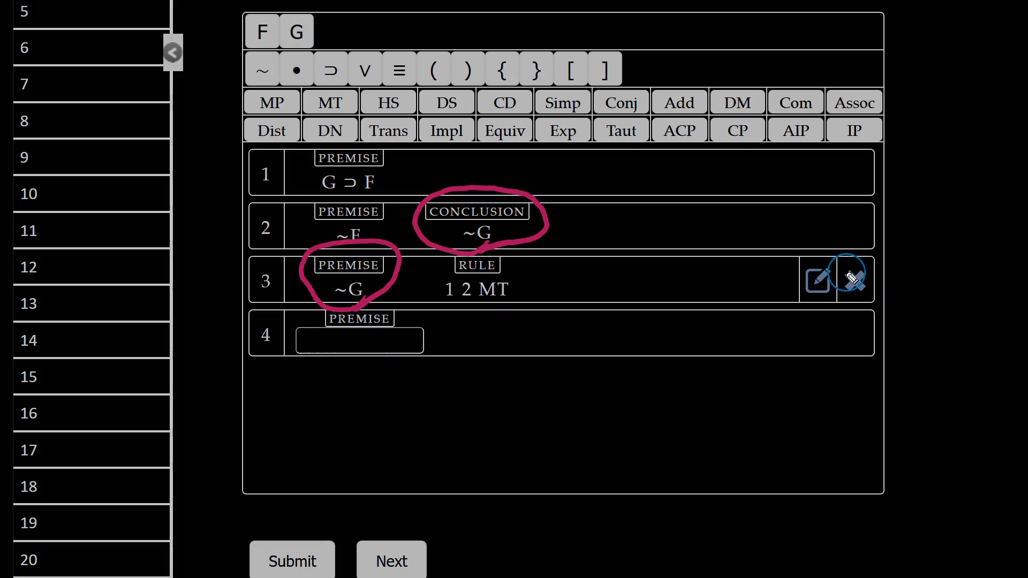
mouse_move(727, 332)
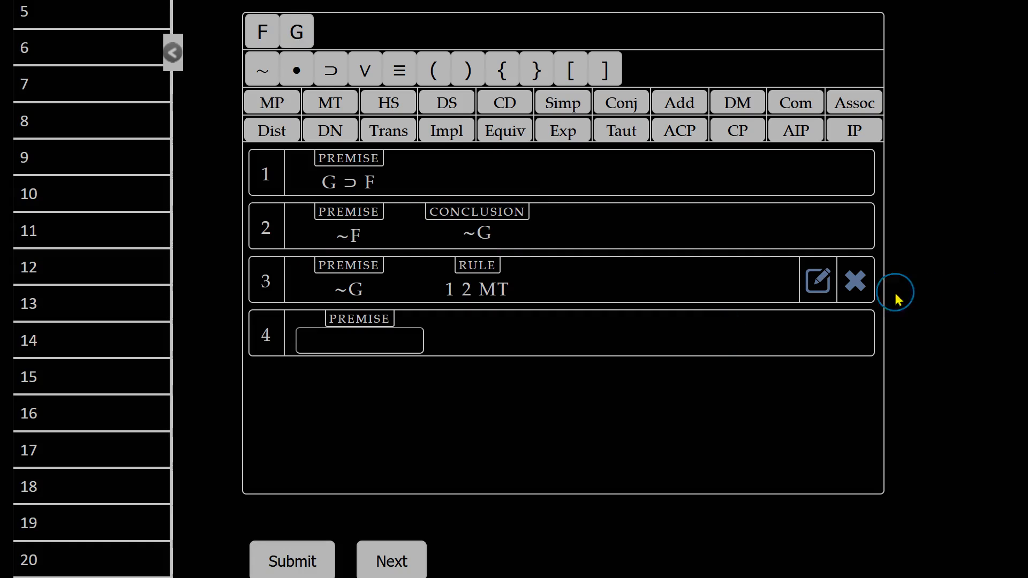
Delete line 3, re-enter ~G justified 1 2 HS and commit it, getting a Wrong step rejection
left_click(854, 280)
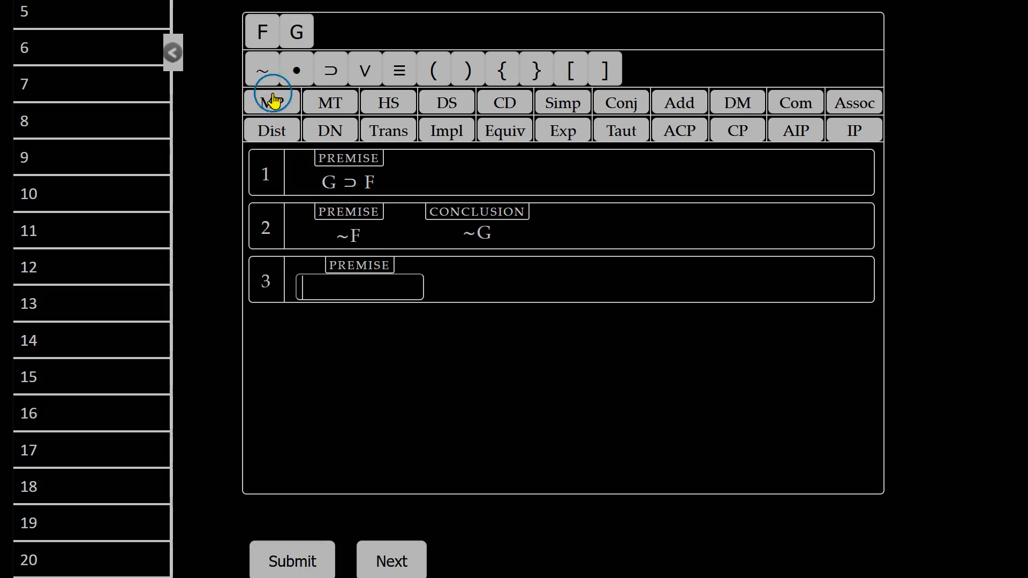
mouse_move(261, 69)
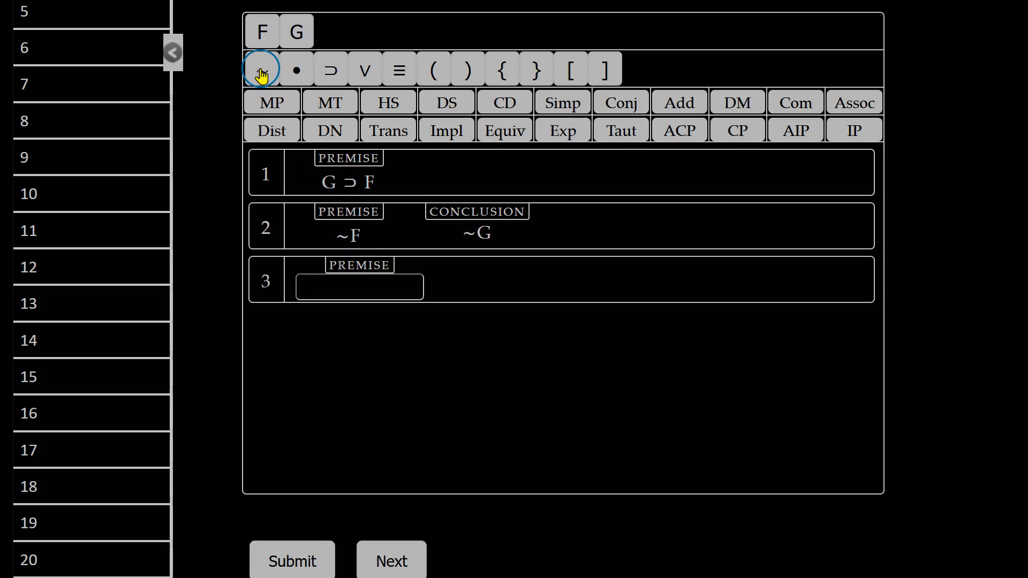
left_click(261, 68)
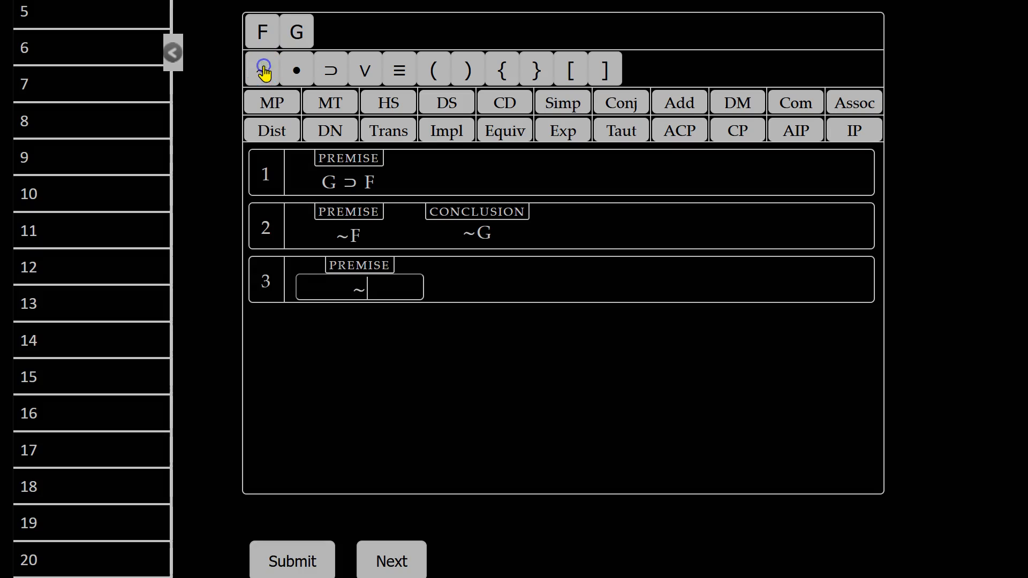
type("G")
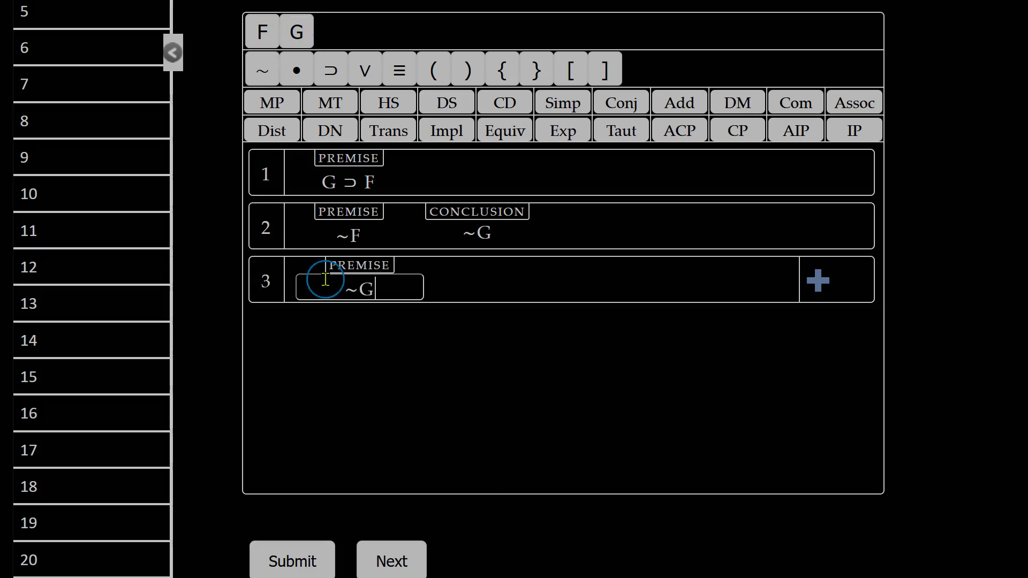
left_click(266, 216)
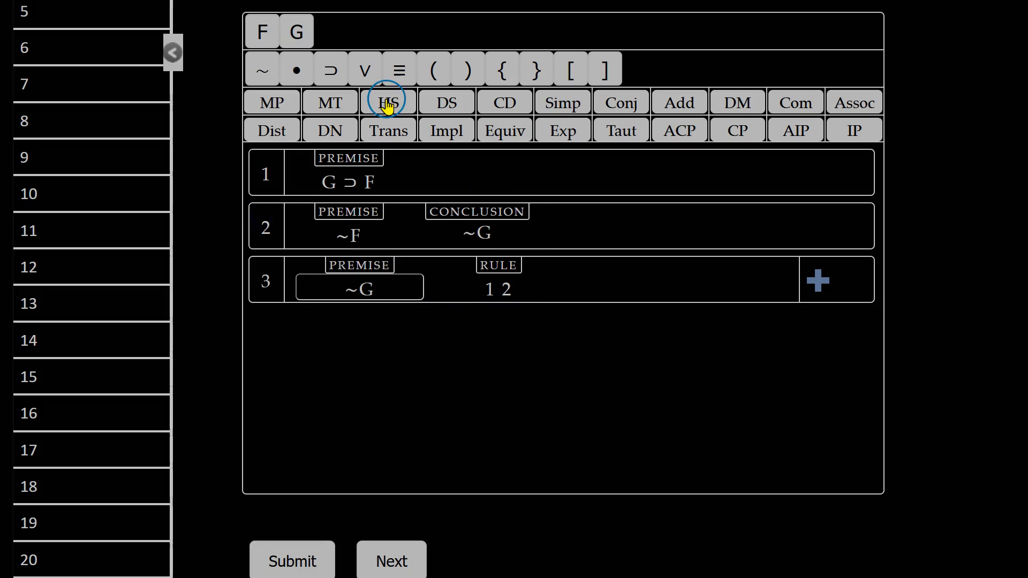
mouse_move(404, 108)
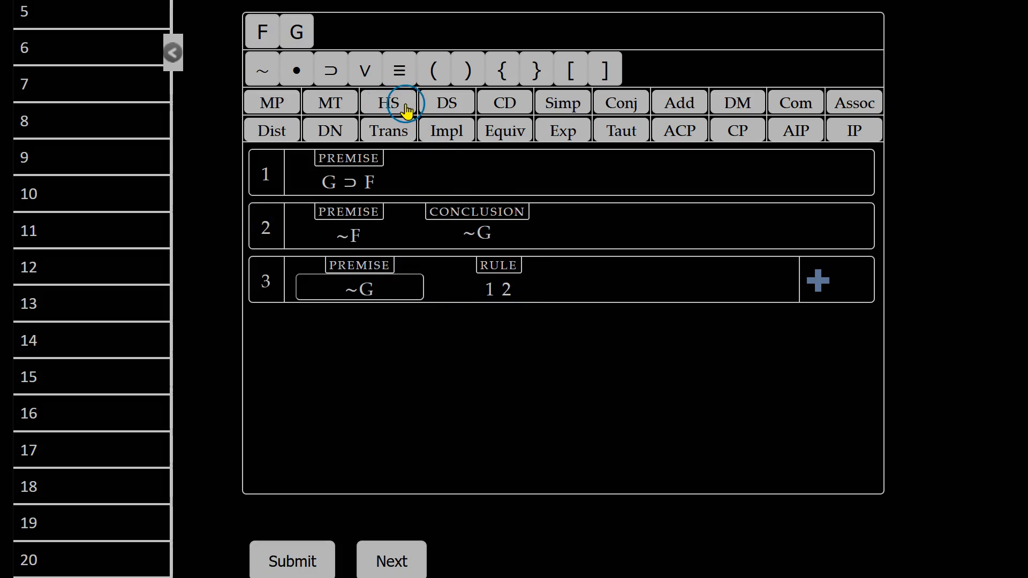
left_click(387, 103)
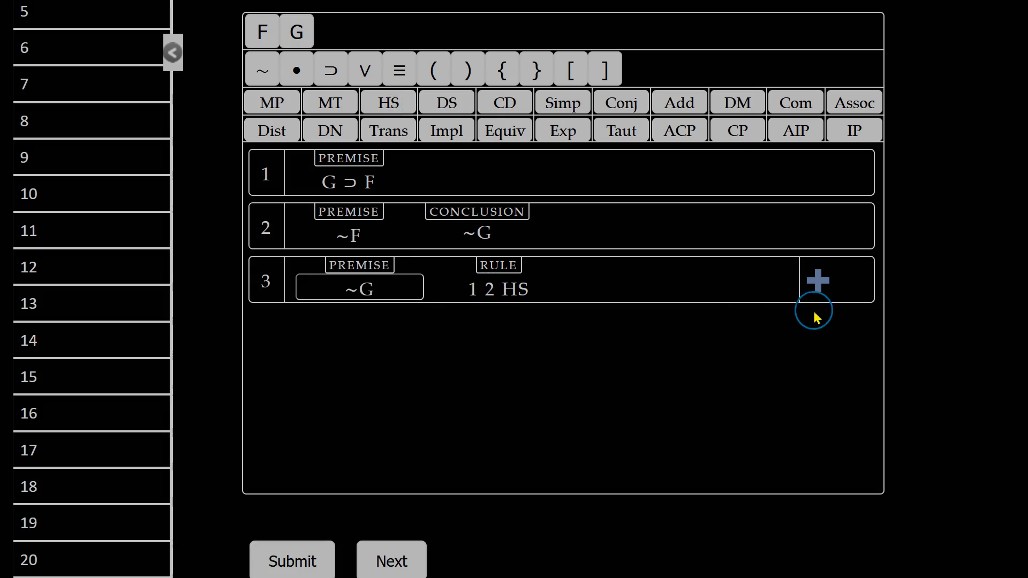
left_click(817, 280)
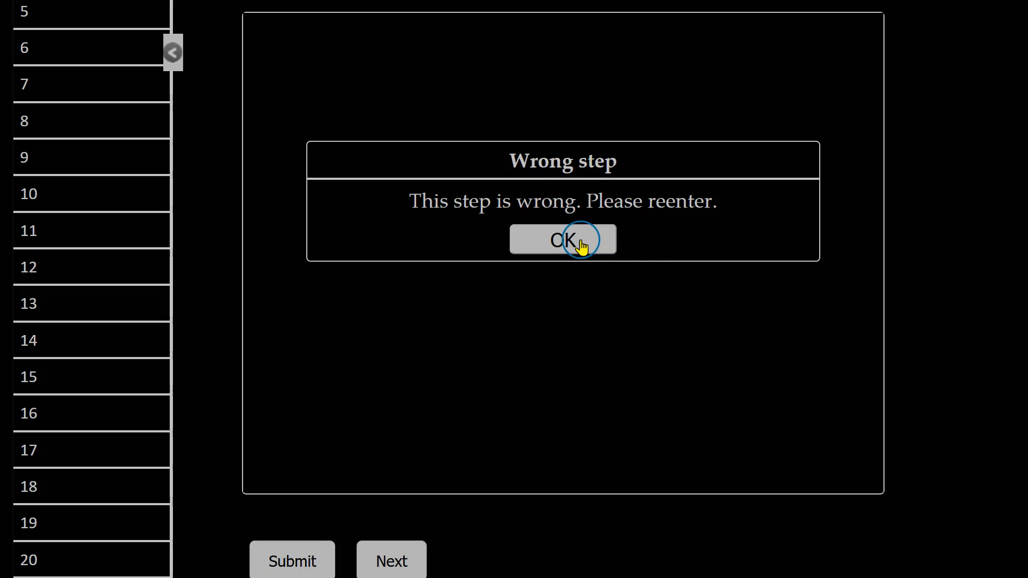
Dismiss the error and set line 3's rule back to MT citing lines 1 and 2
left_click(562, 239)
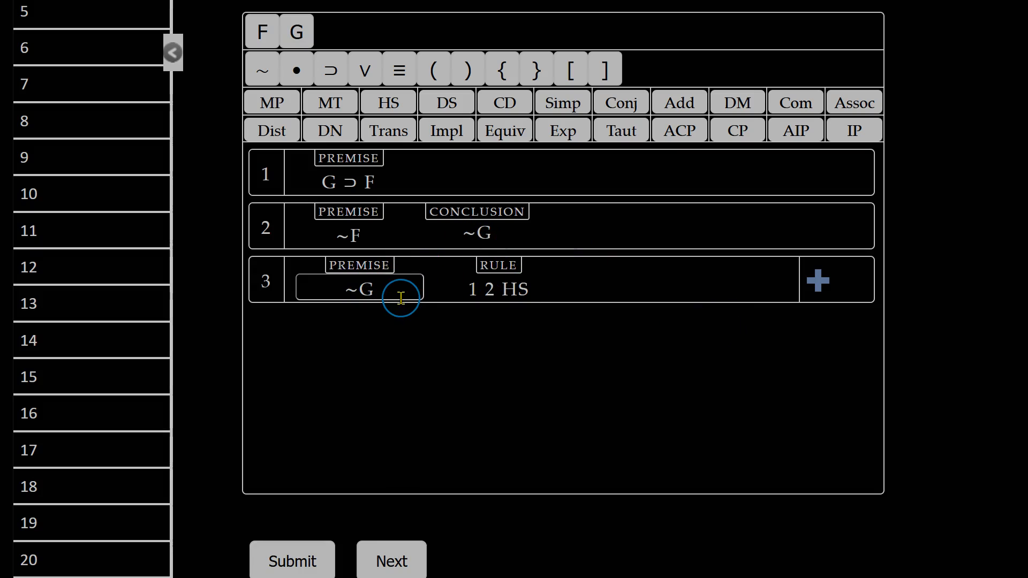
mouse_move(302, 247)
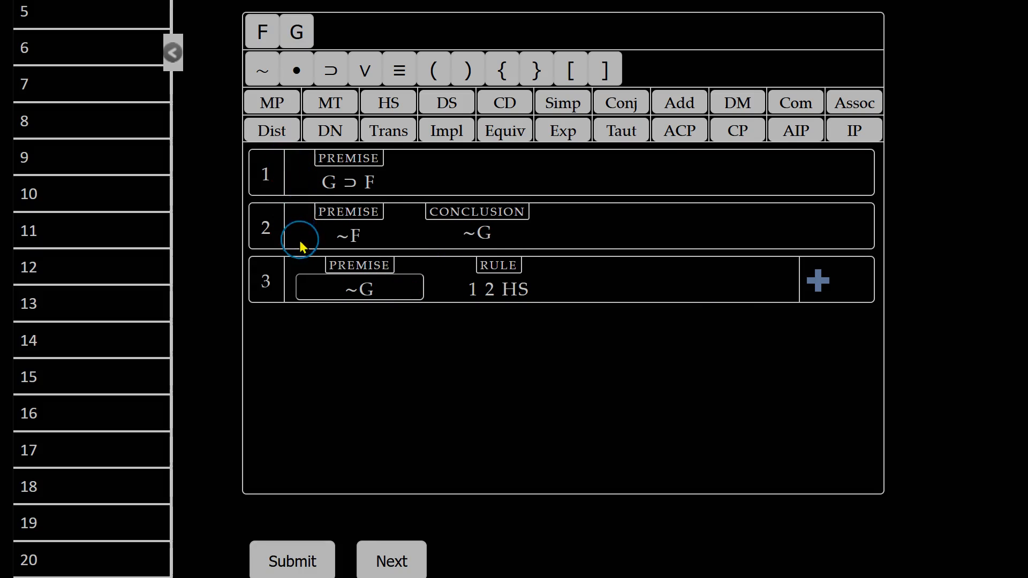
mouse_move(492, 303)
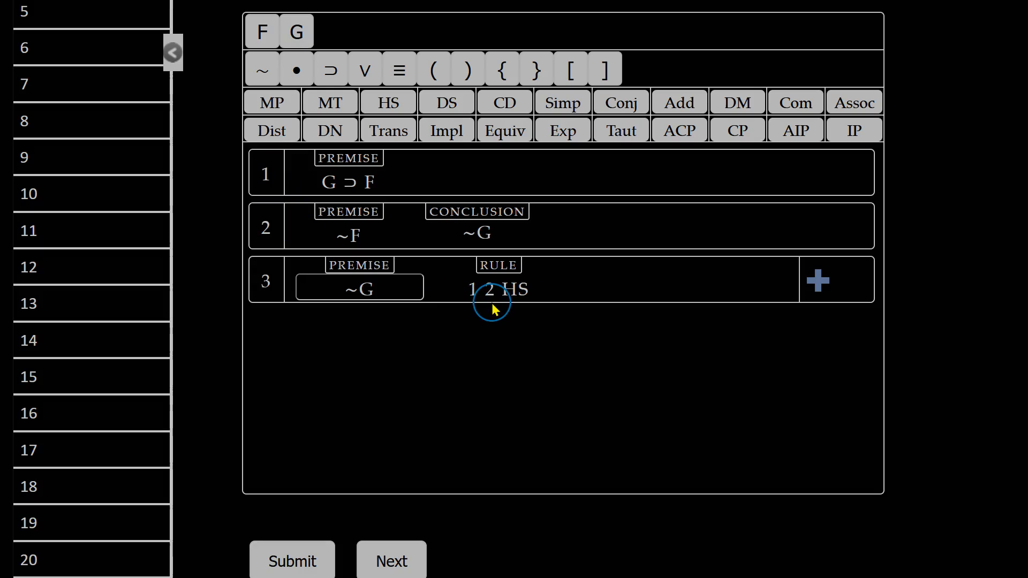
mouse_move(513, 289)
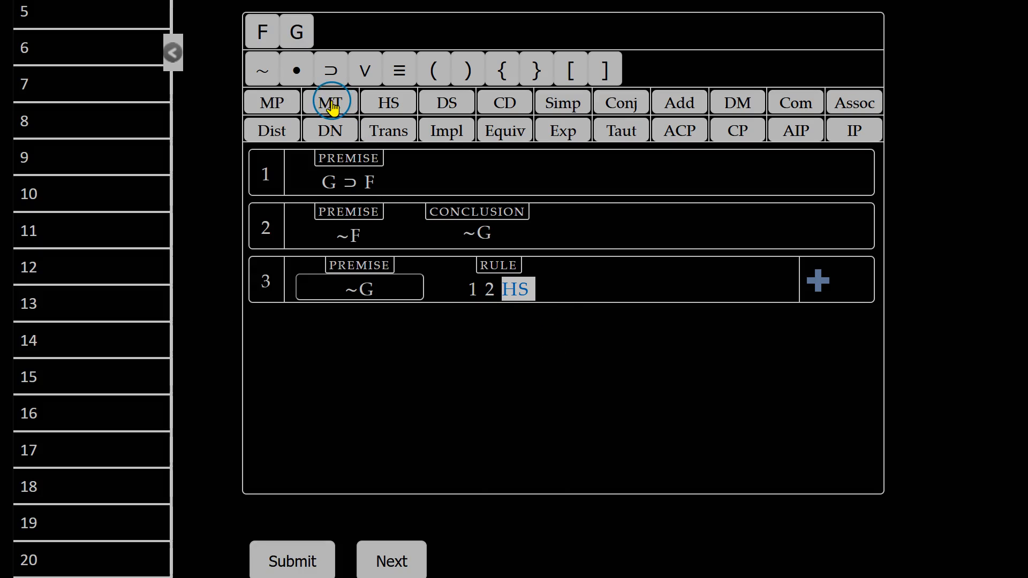
left_click(330, 102)
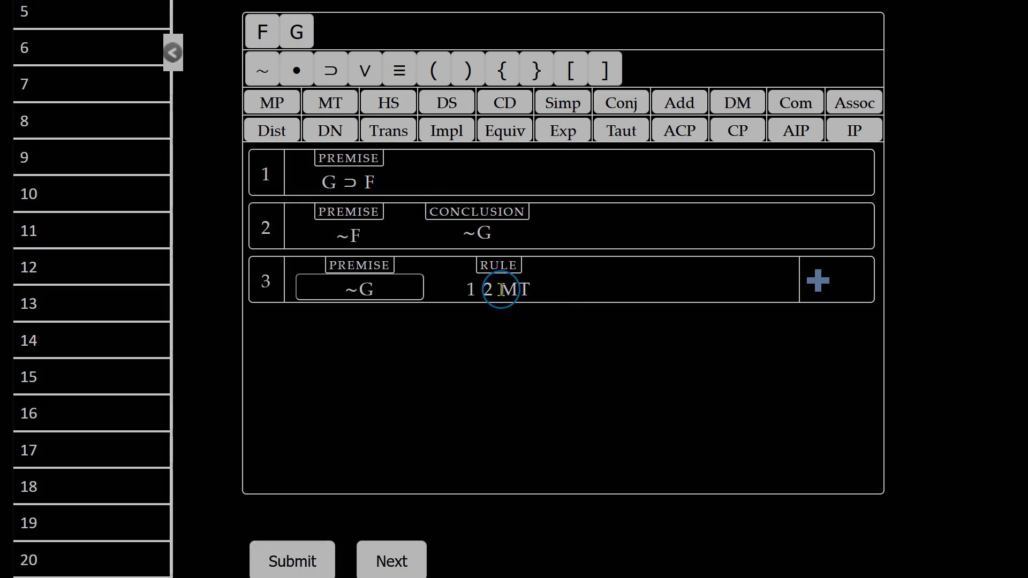
mouse_move(488, 262)
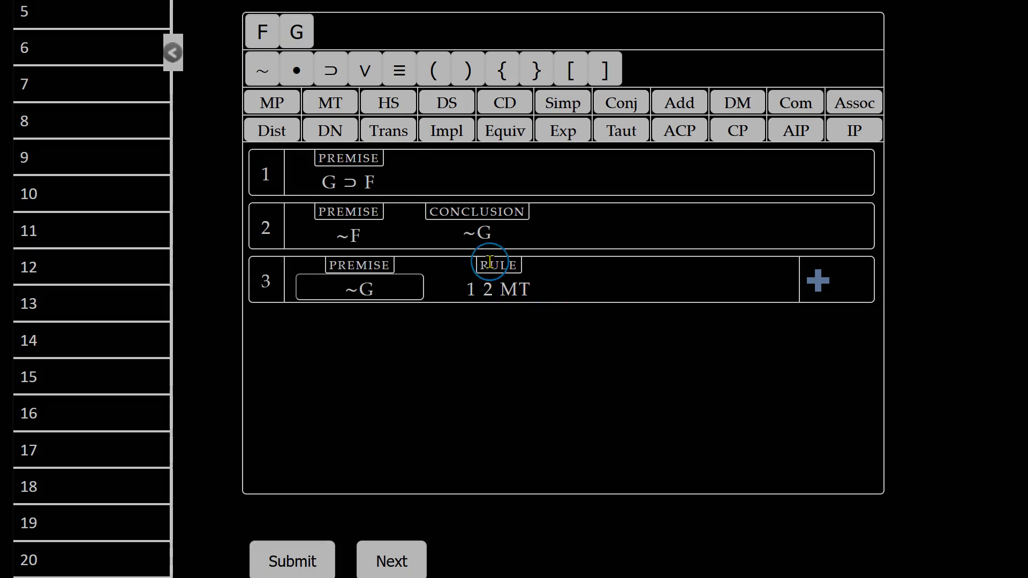
left_click(388, 103)
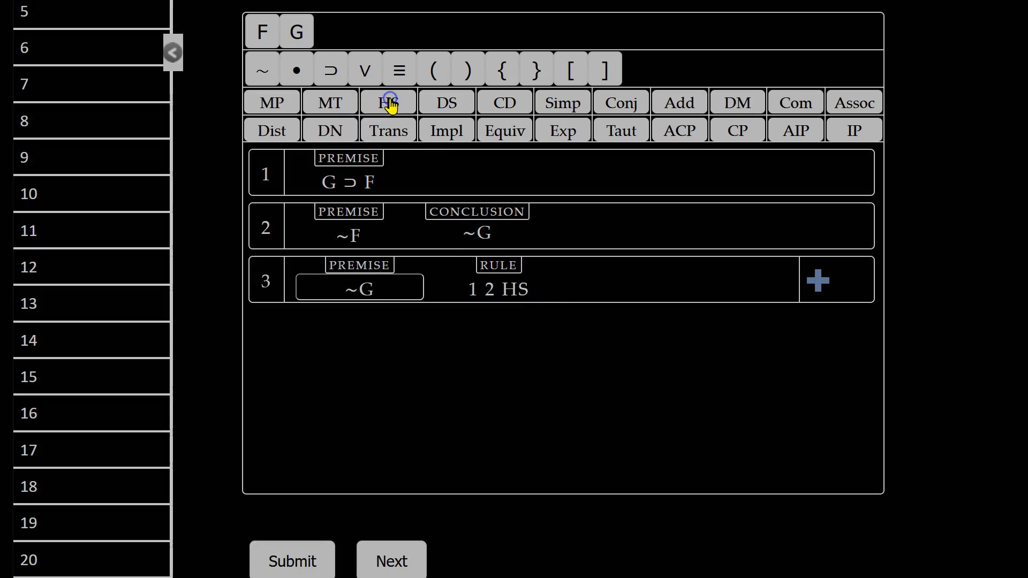
left_click(330, 103)
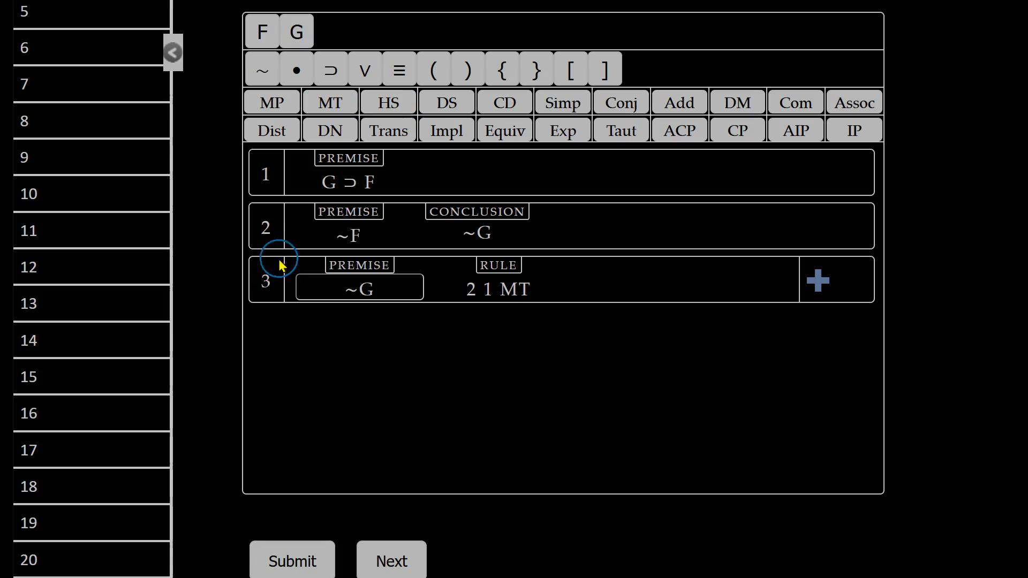
mouse_move(265, 175)
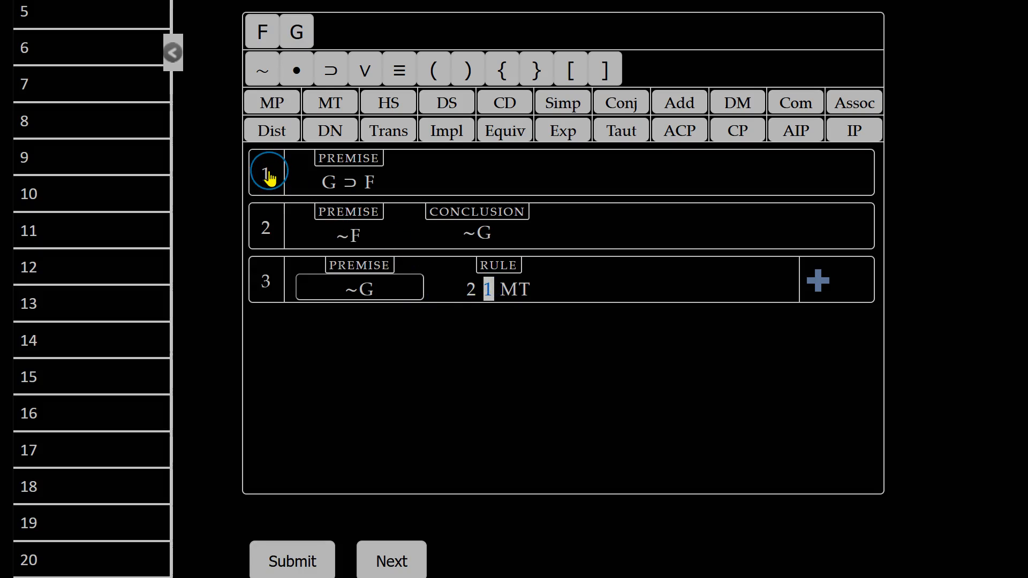
left_click(267, 174)
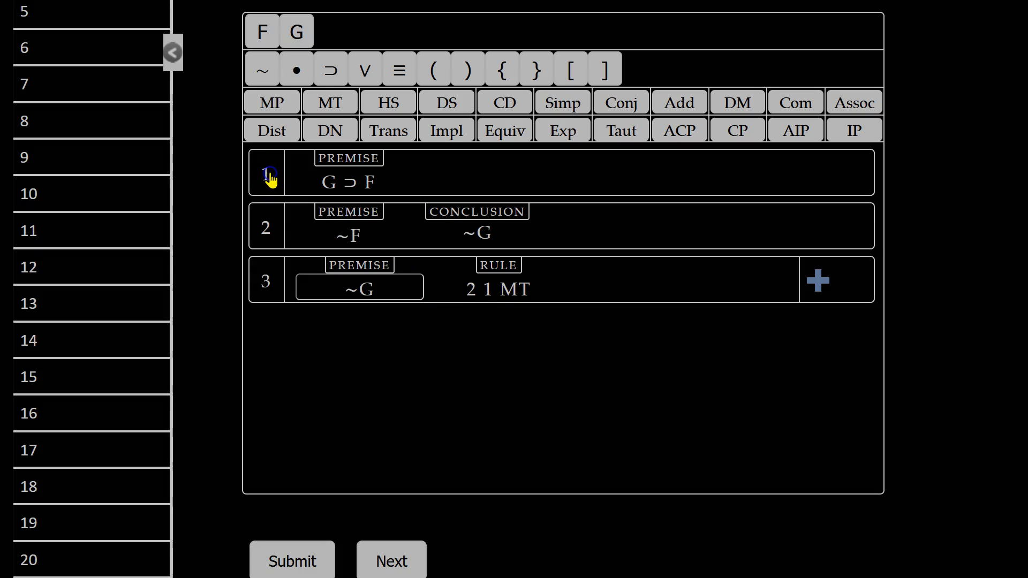
left_click(264, 226)
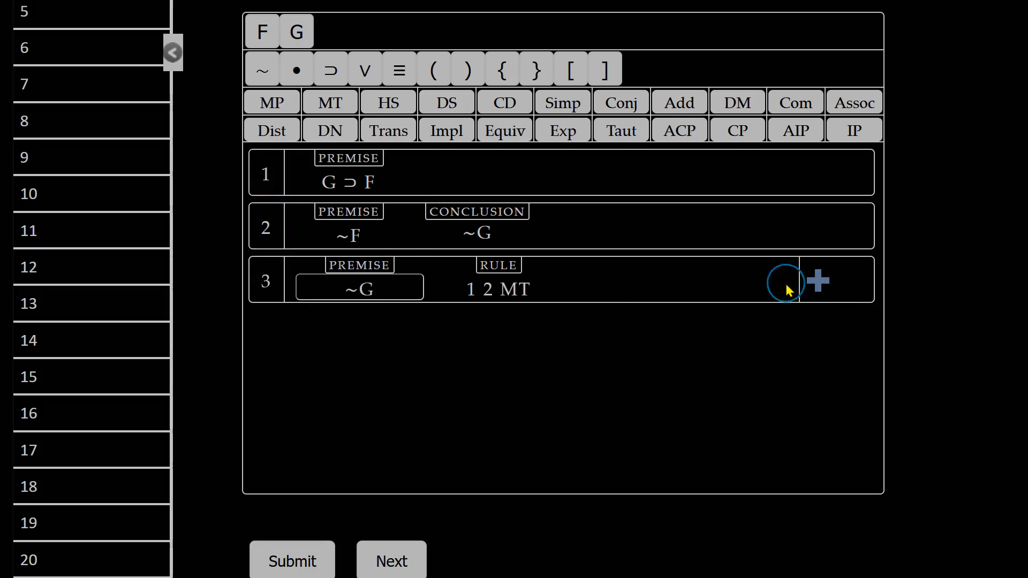
Commit line 3 (~G, 1 2 MT) and check it matches the conclusion ~G
left_click(817, 281)
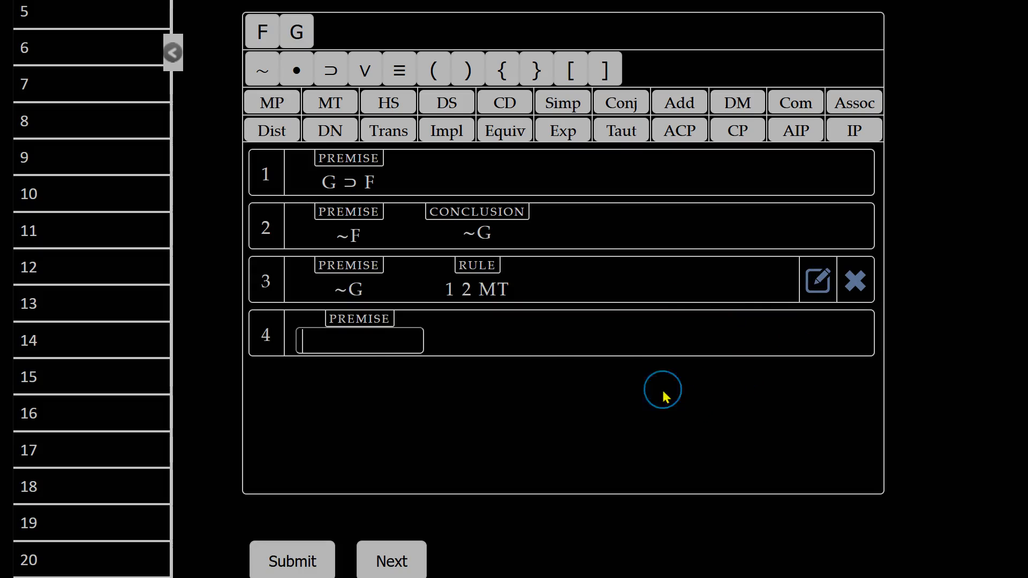
mouse_move(478, 238)
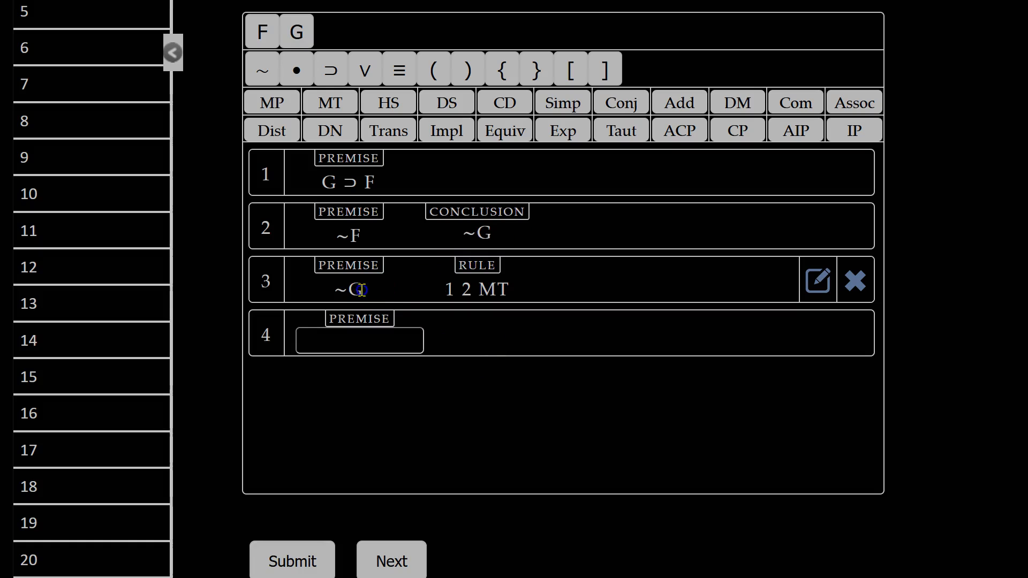
double_click(348, 290)
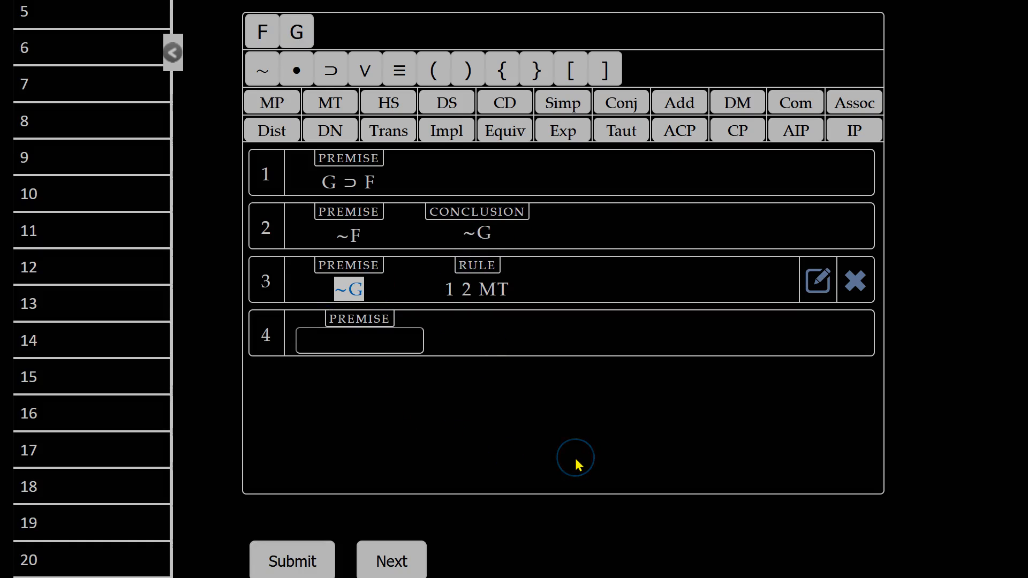
mouse_move(596, 484)
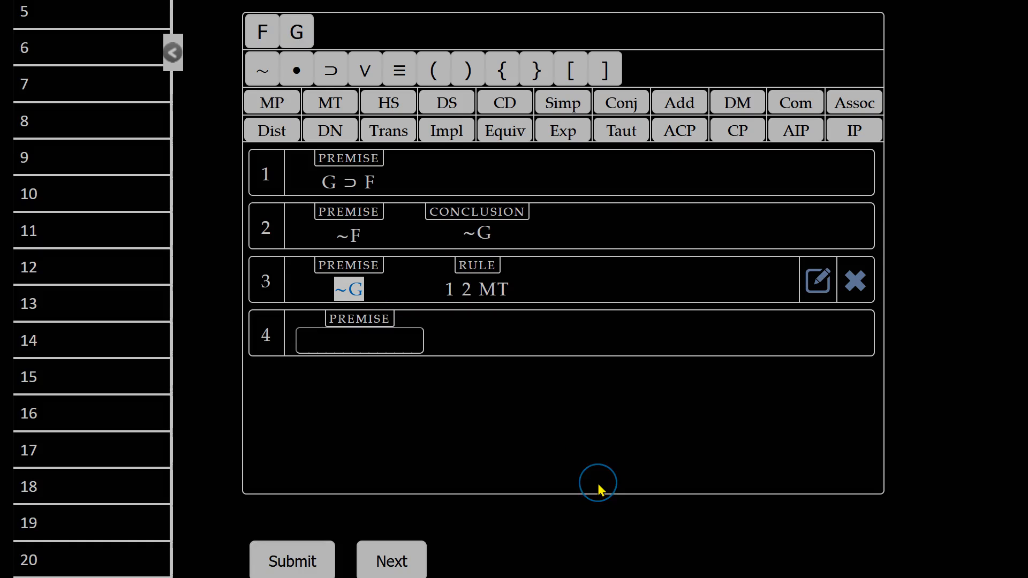
mouse_move(598, 489)
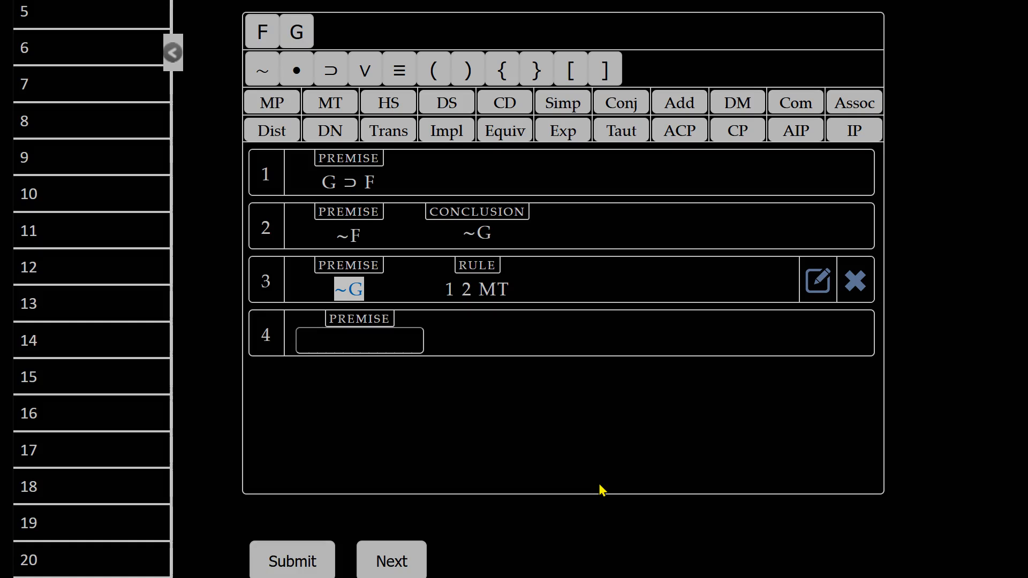
mouse_move(852, 319)
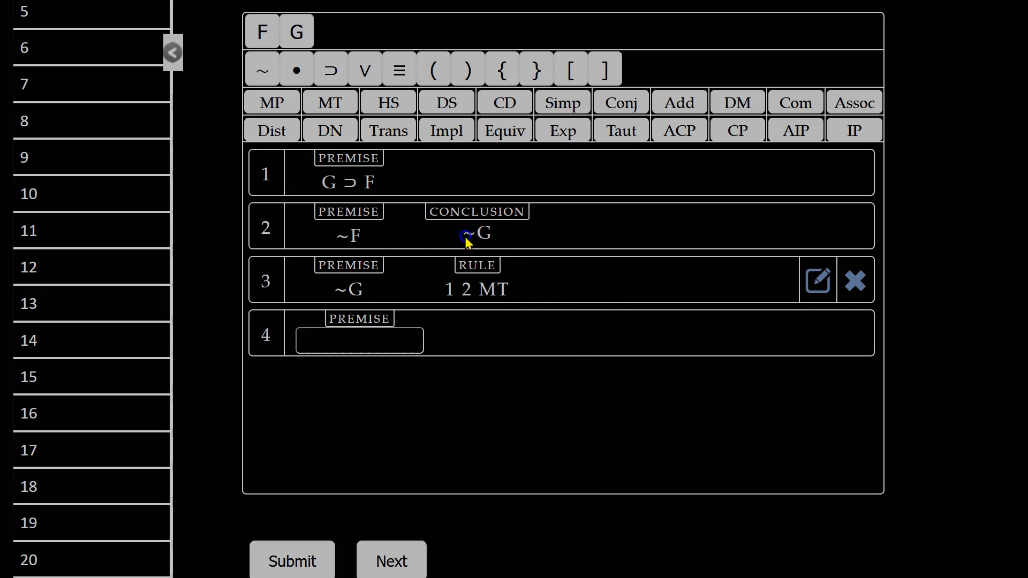
left_click(380, 289)
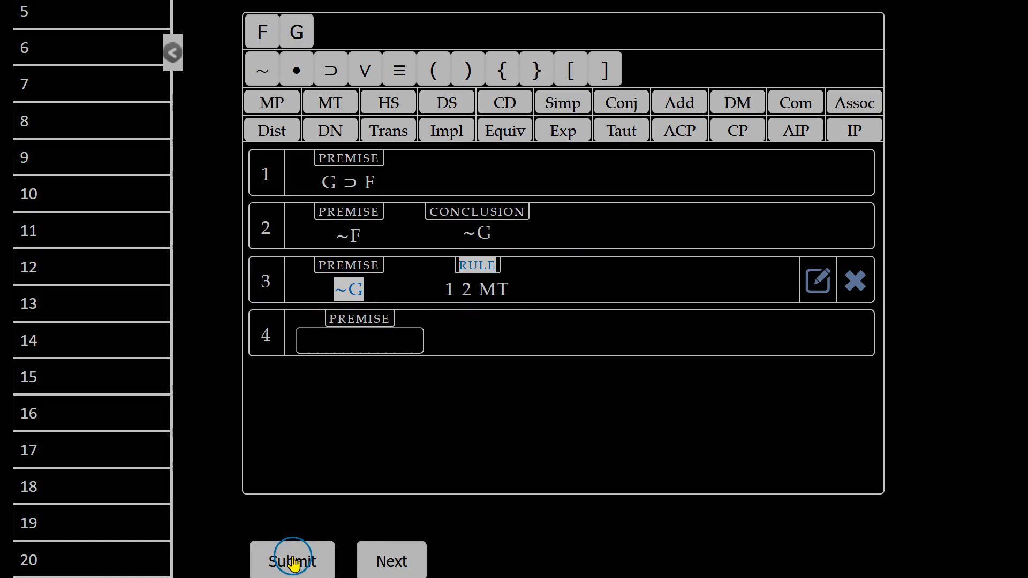
Submit the proof, graded Correct at 0.50/10, and advance to the S, S ⊃ M ⊢ M problem
left_click(292, 560)
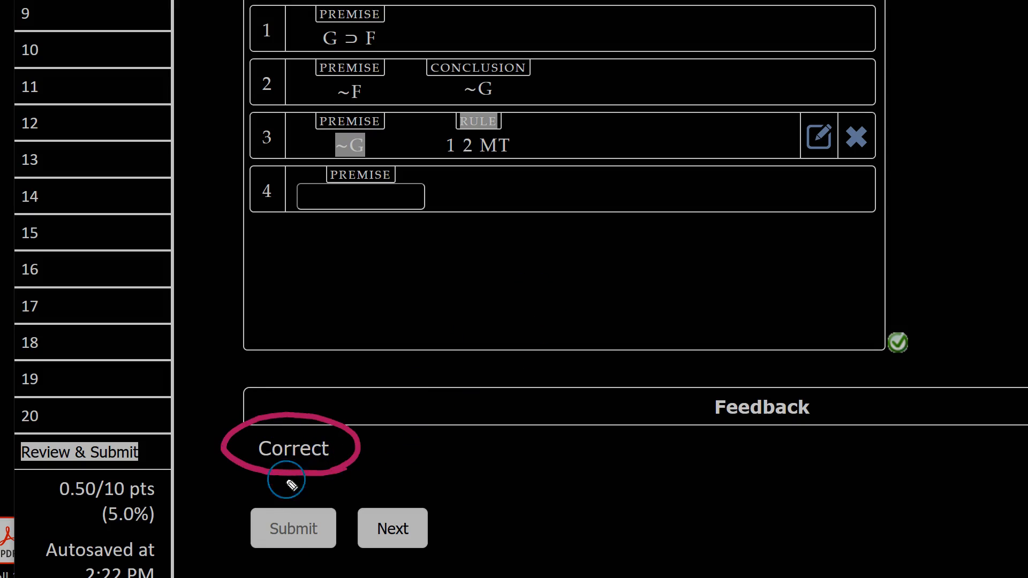
mouse_move(75, 513)
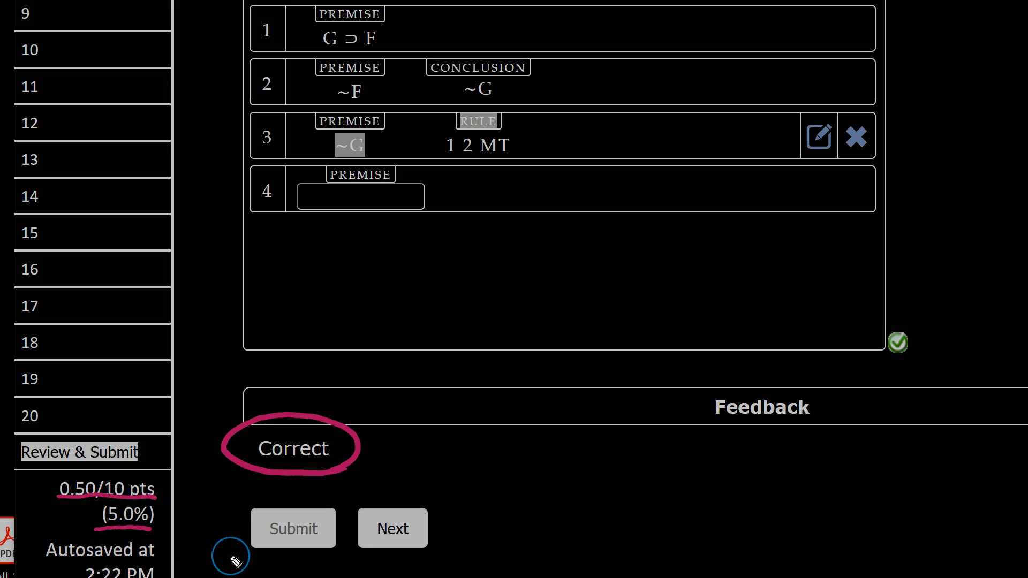
mouse_move(248, 500)
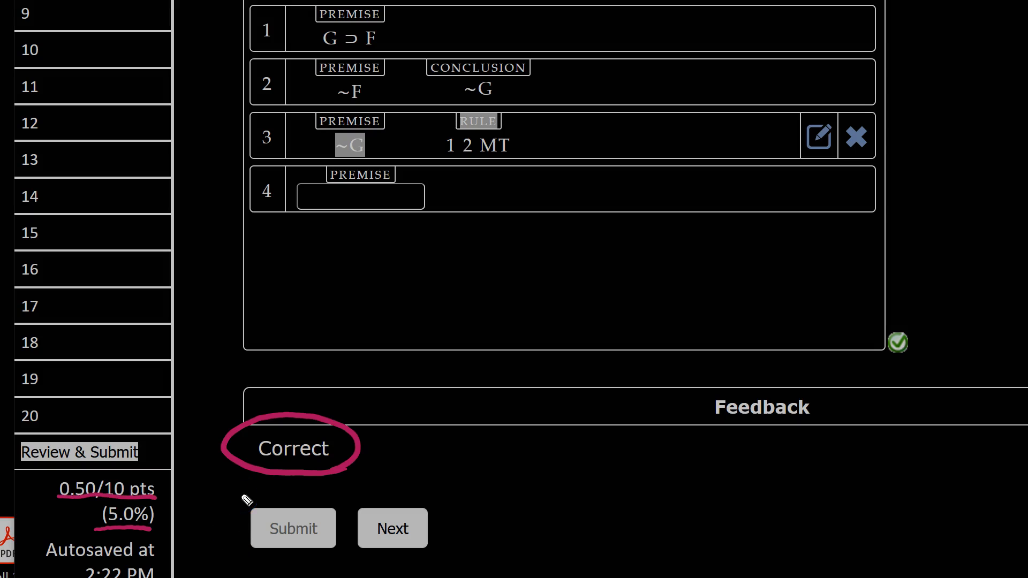
left_click(391, 528)
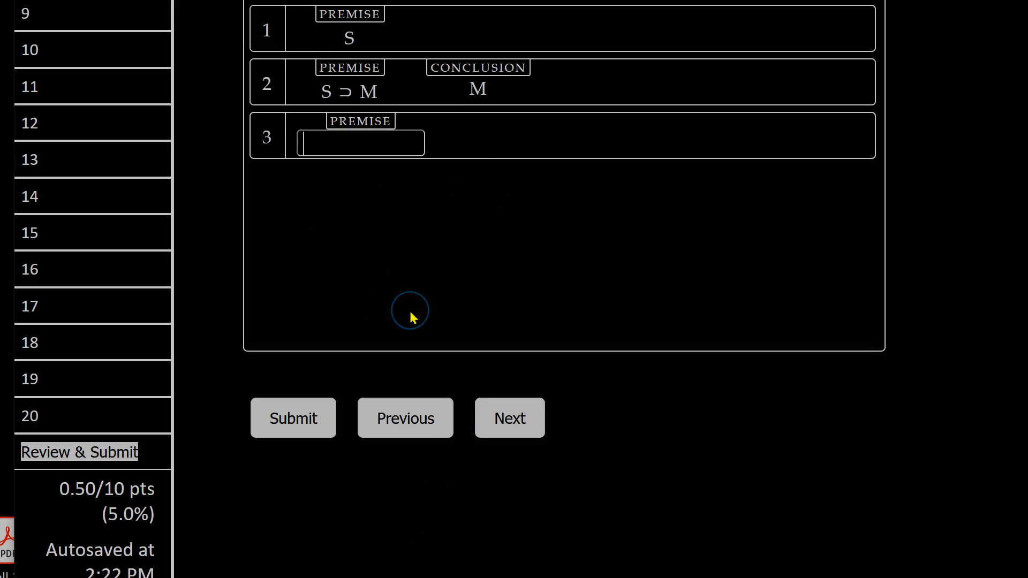
left_click(293, 418)
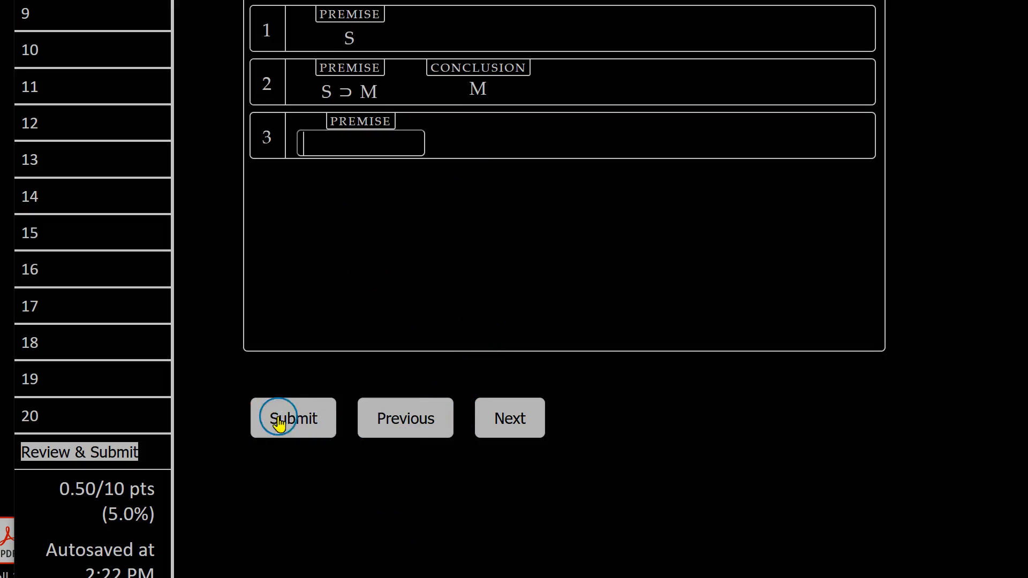
left_click(293, 418)
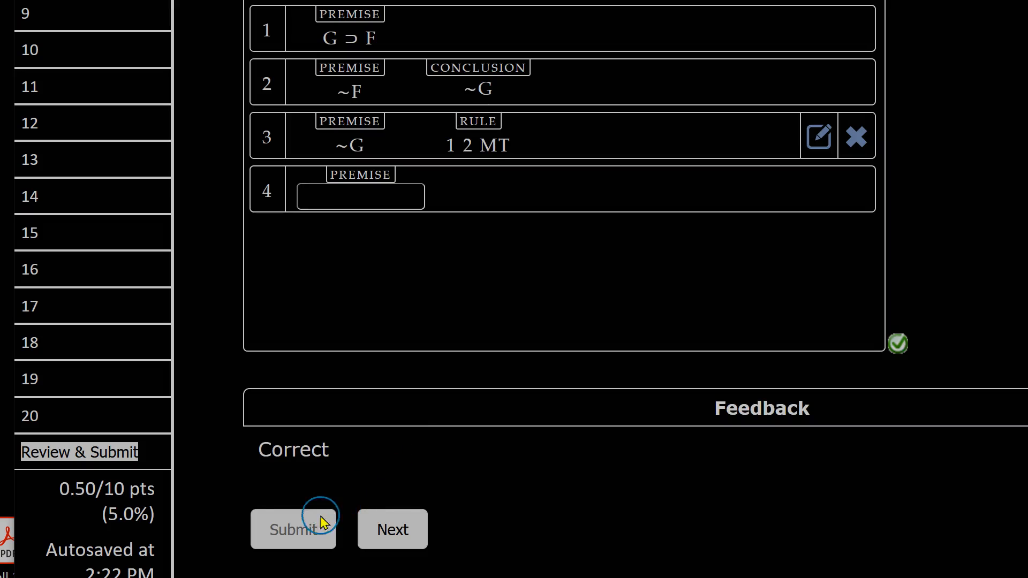
left_click(293, 529)
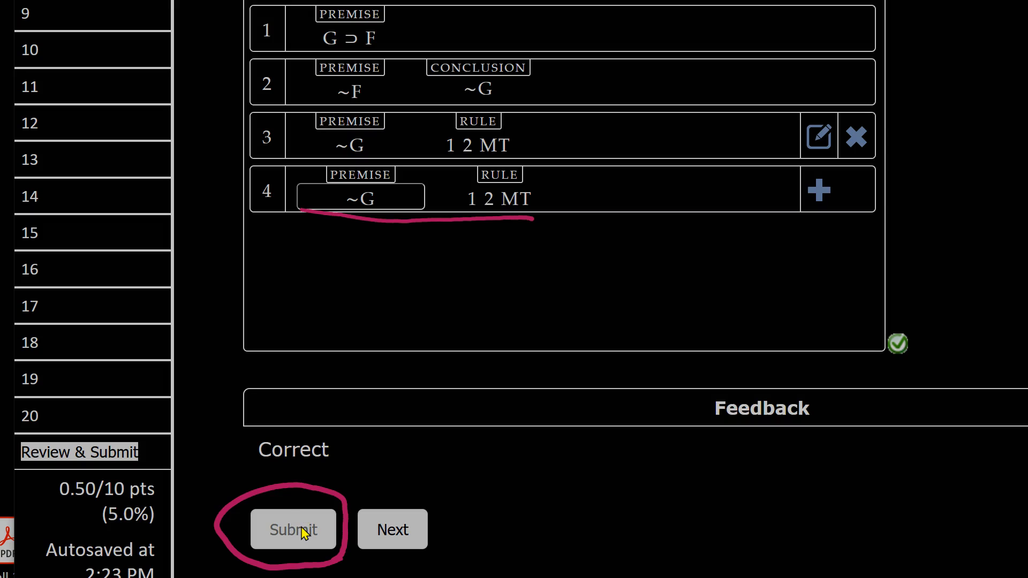
mouse_move(424, 497)
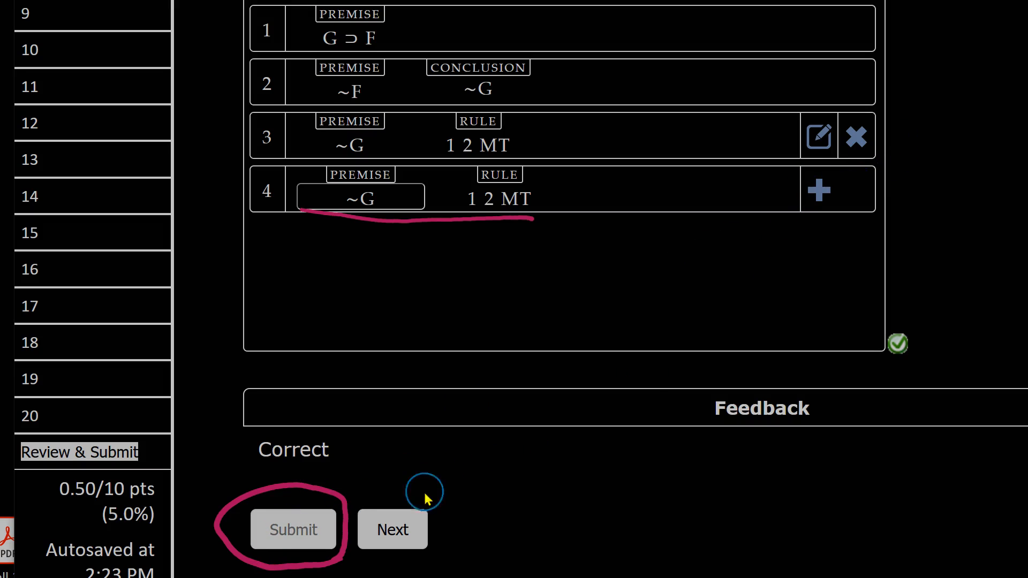
left_click(392, 529)
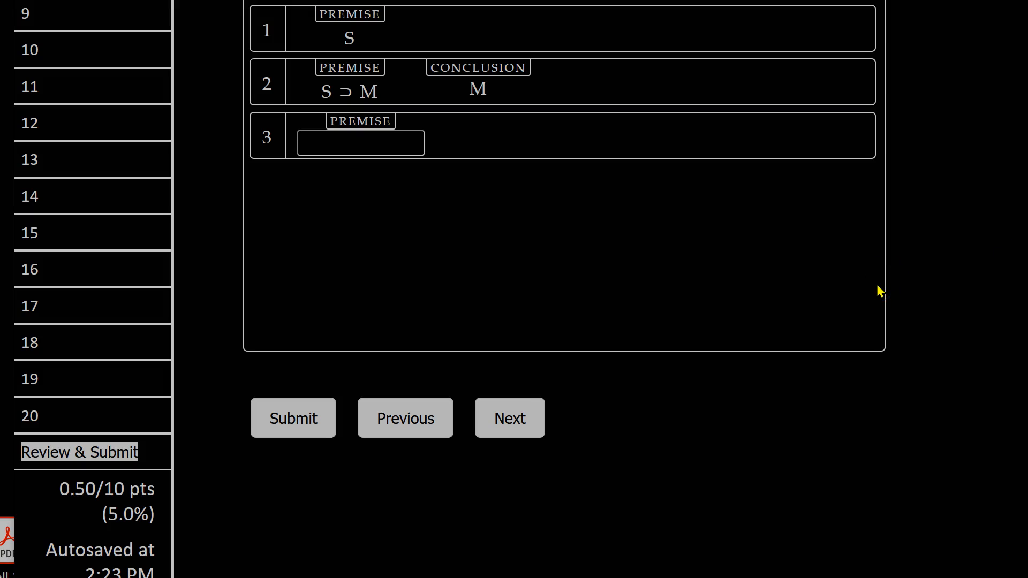
left_click(509, 418)
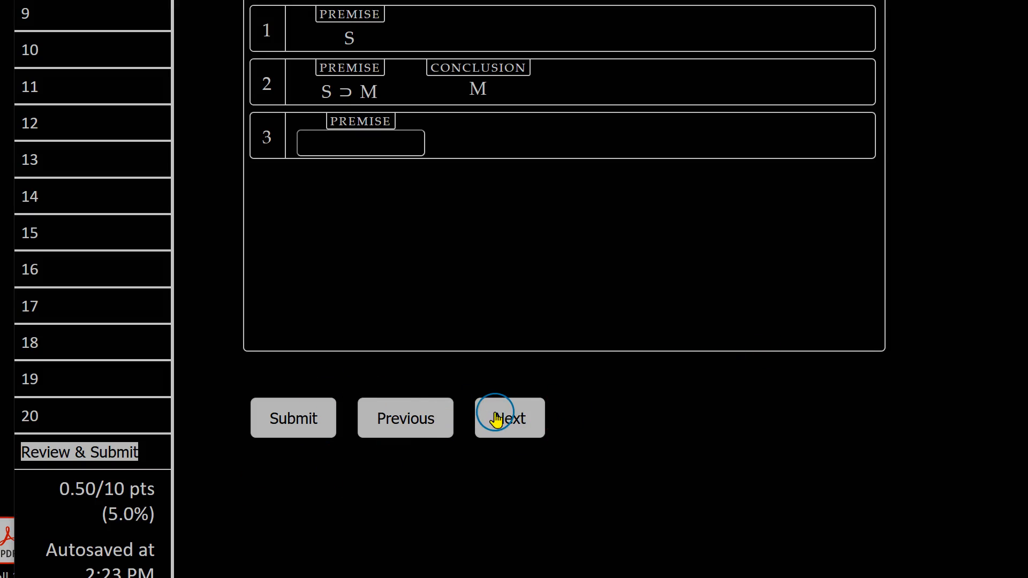
mouse_move(383, 443)
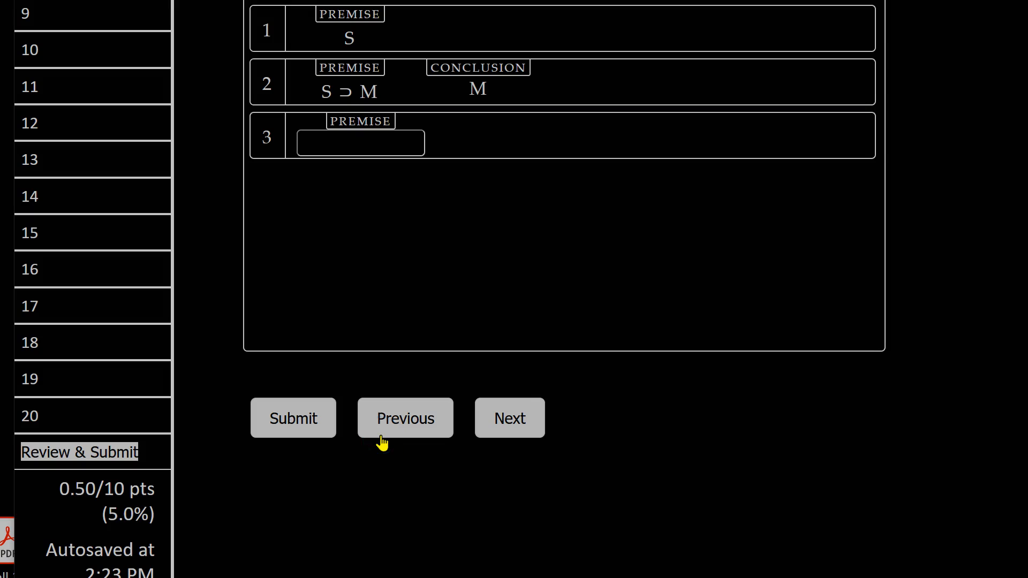